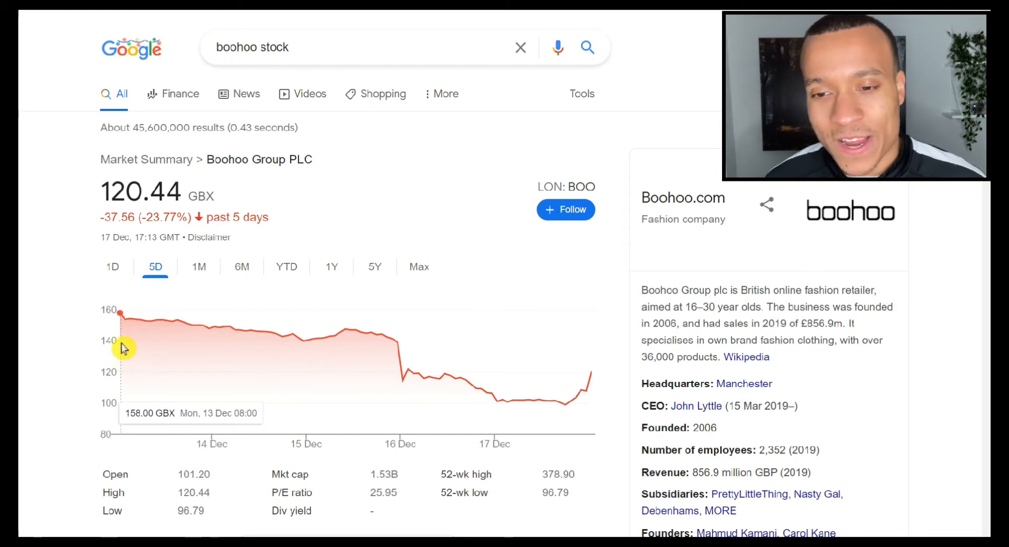
mouse_move(565, 430)
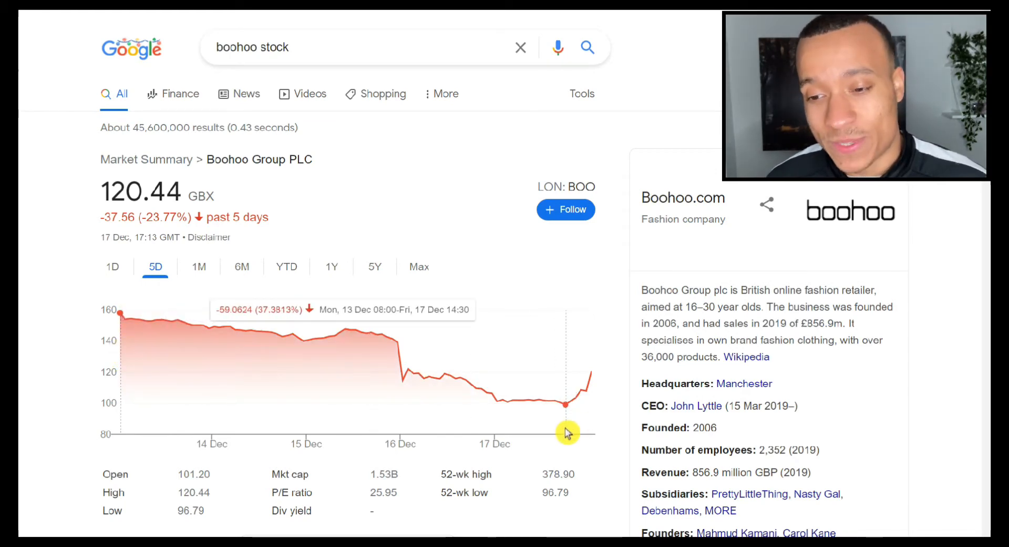
mouse_move(605, 382)
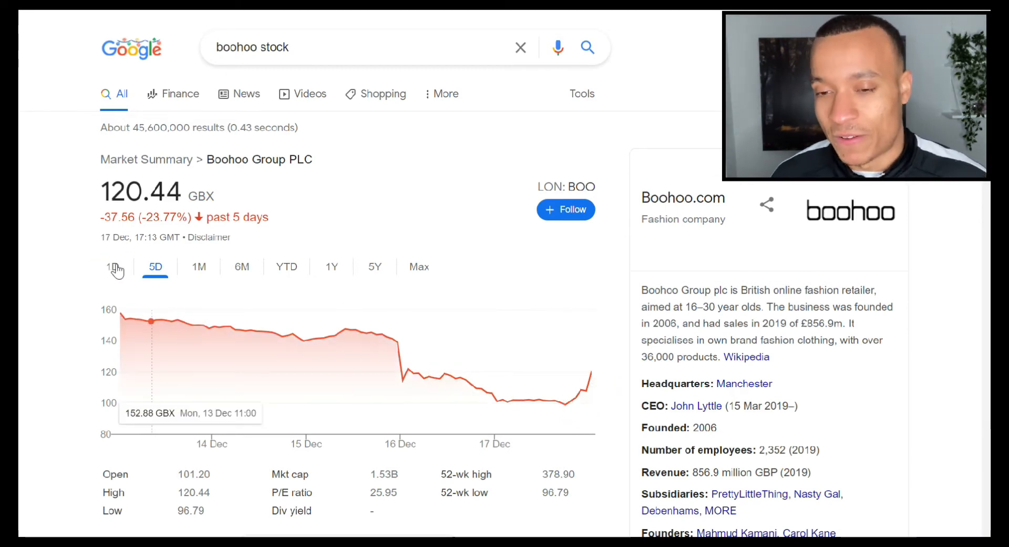
Step: Switch the boohoo share chart via 1M to the 1D intraday view (120.44 GBX, +13.57%)
click(198, 266)
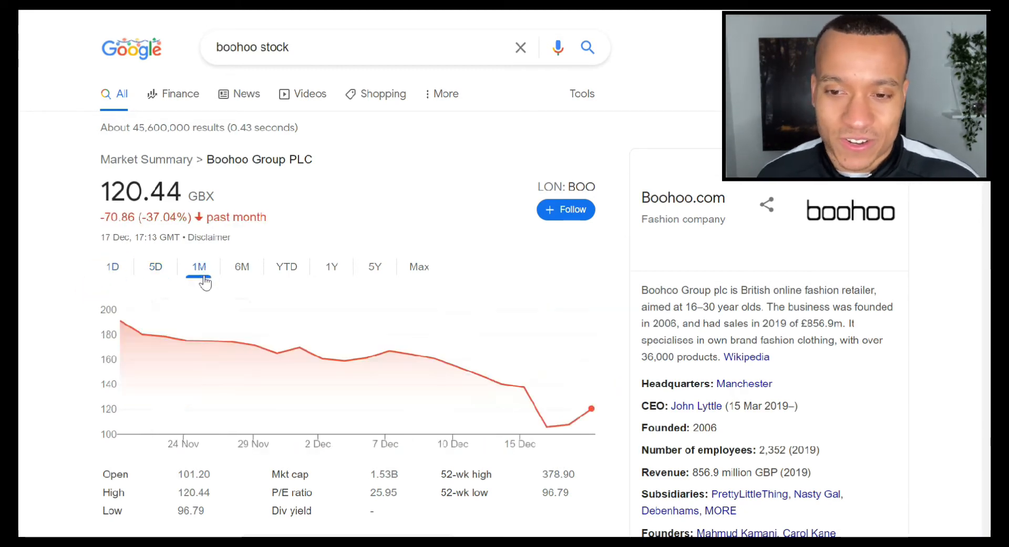
mouse_move(123, 332)
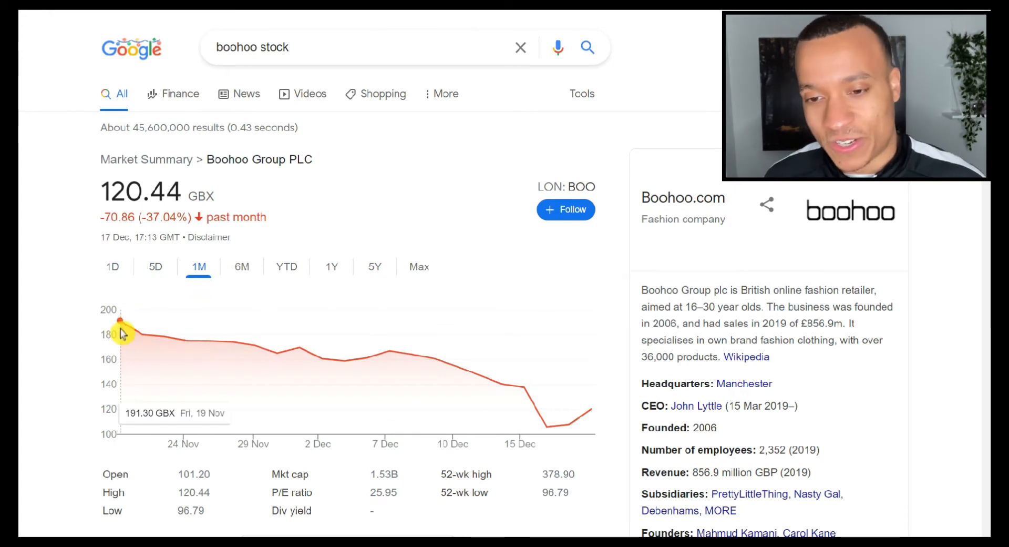
click(112, 266)
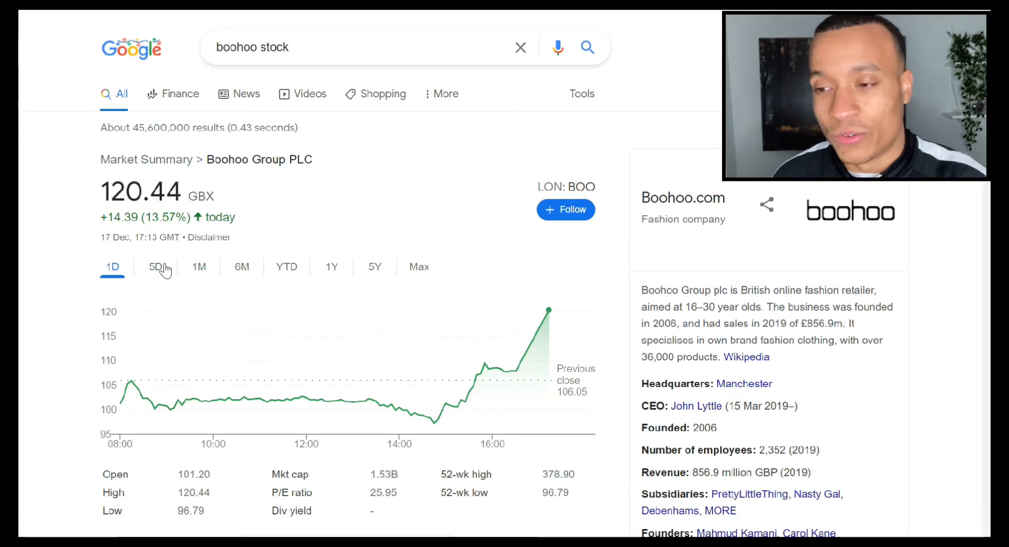
mouse_move(507, 404)
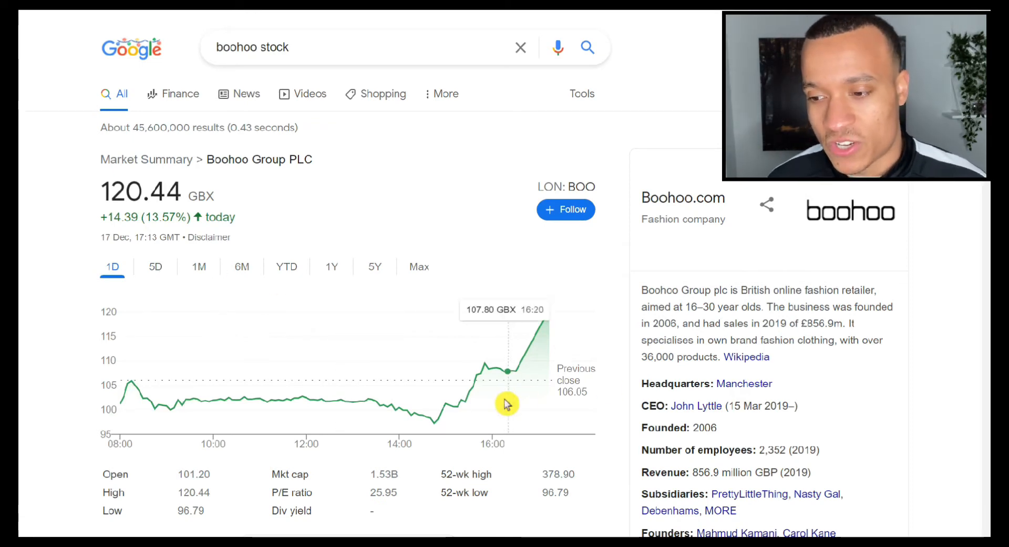
mouse_move(513, 399)
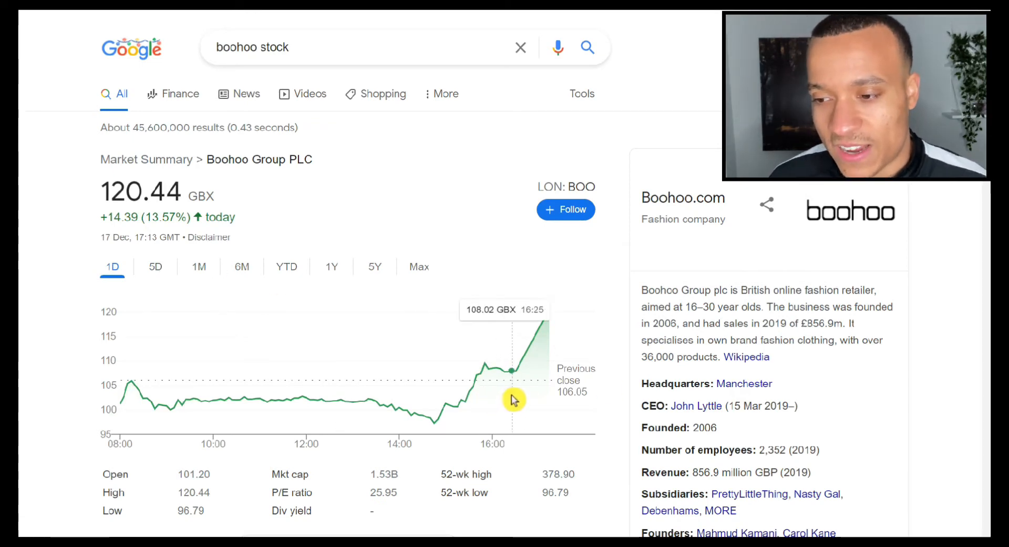
mouse_move(518, 399)
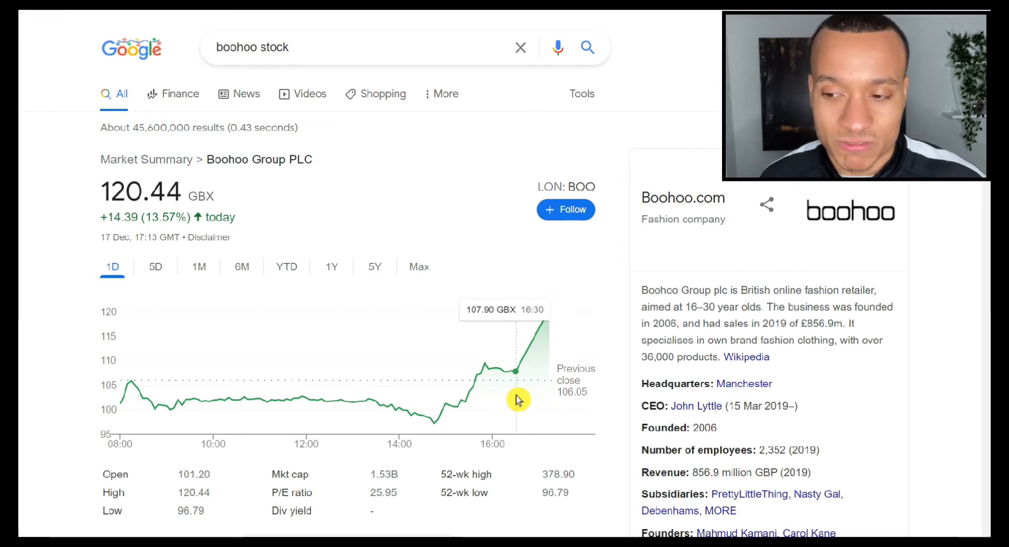
mouse_move(515, 405)
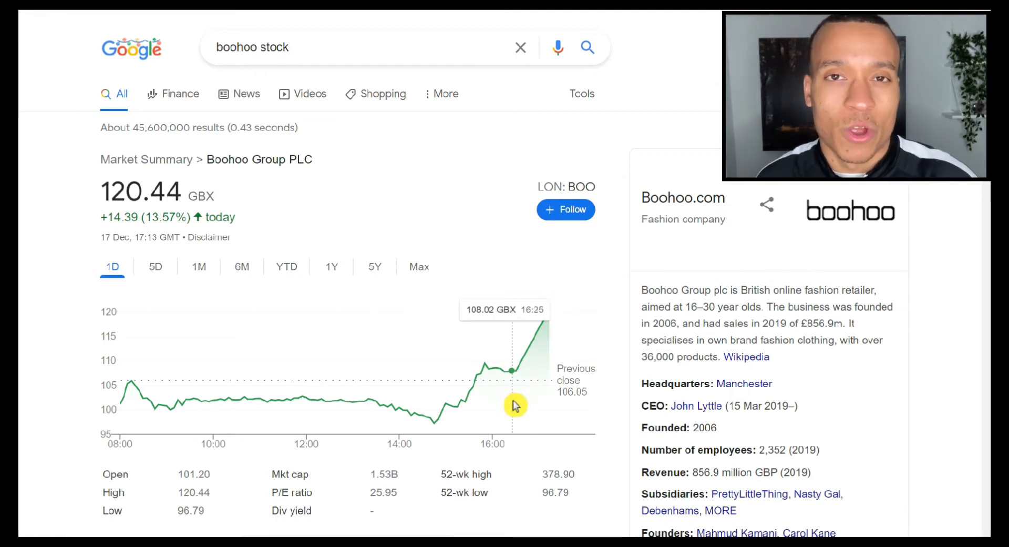
mouse_move(534, 409)
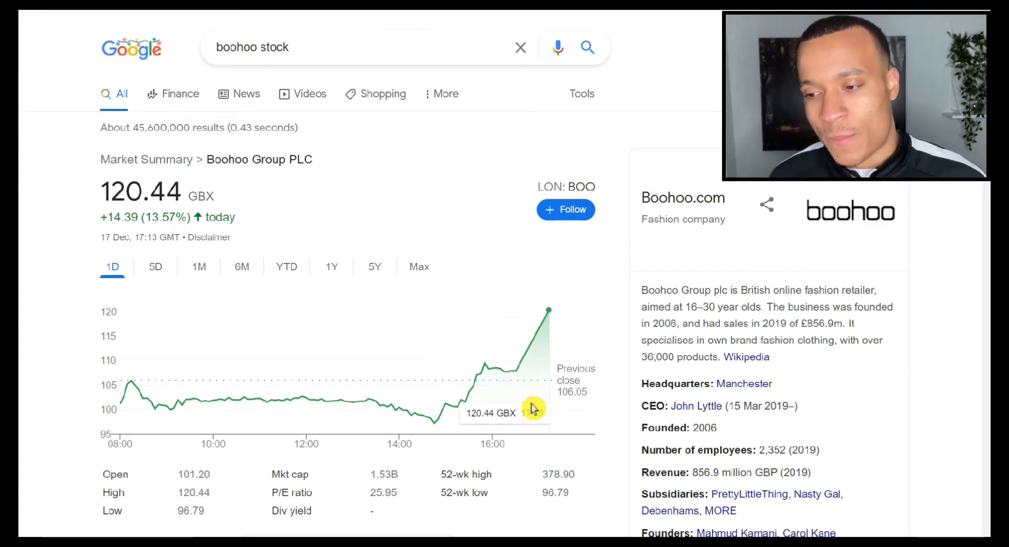
mouse_move(519, 386)
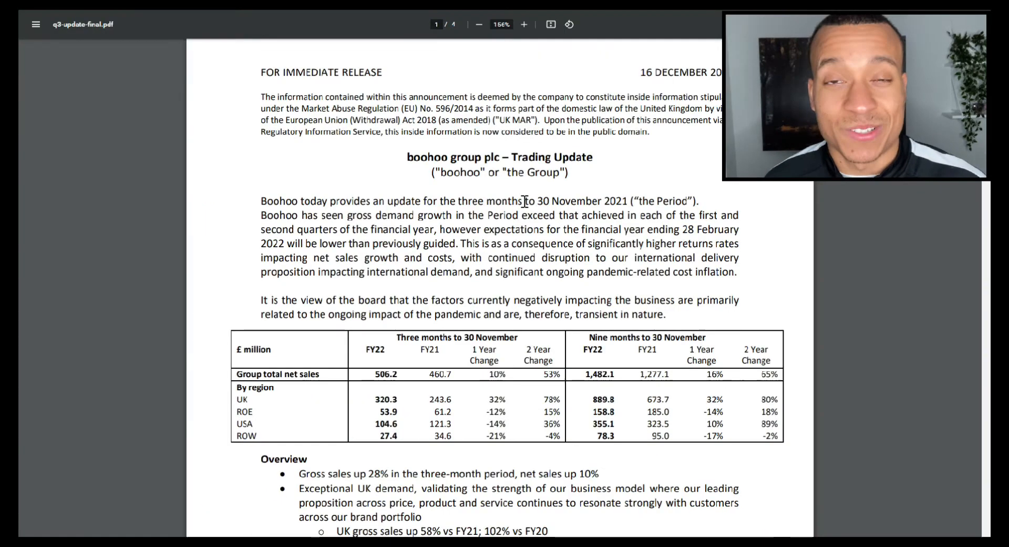
mouse_move(611, 177)
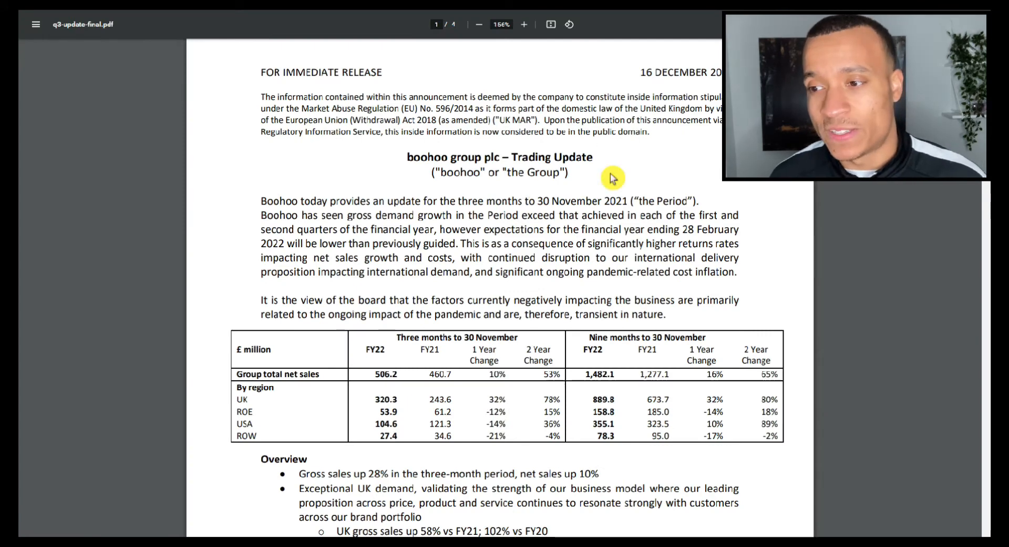
mouse_move(652, 186)
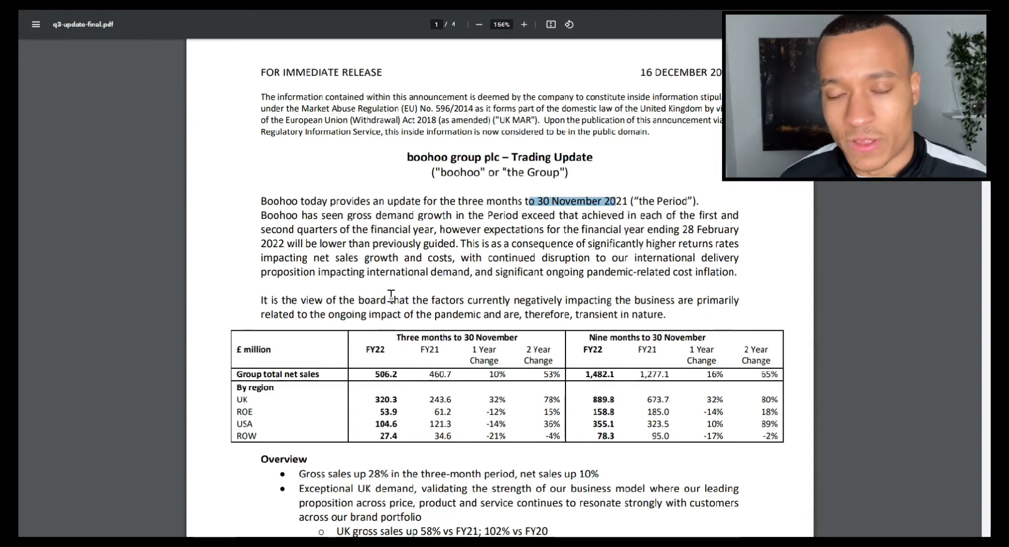
scroll(down, 3)
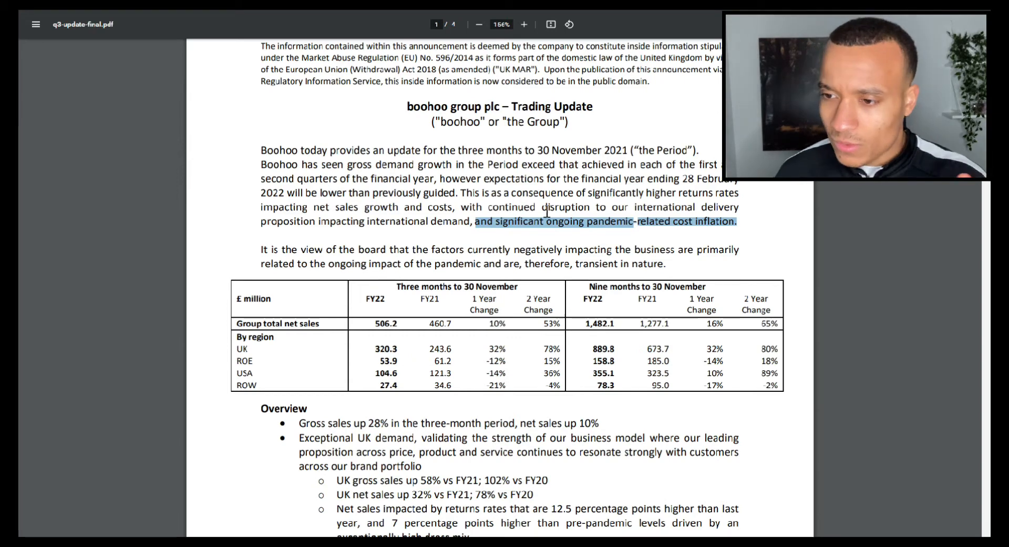
mouse_move(612, 190)
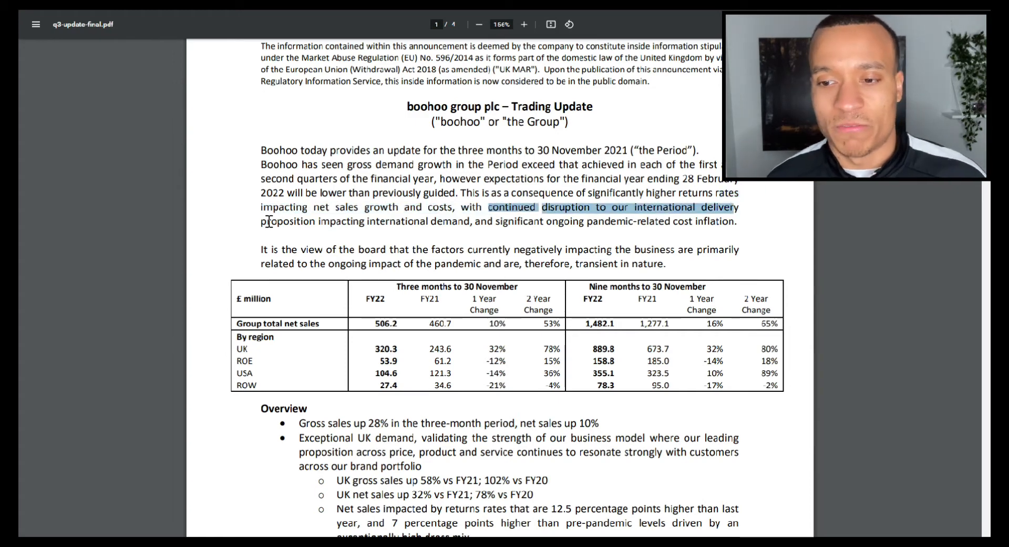
drag(489, 207, 463, 221)
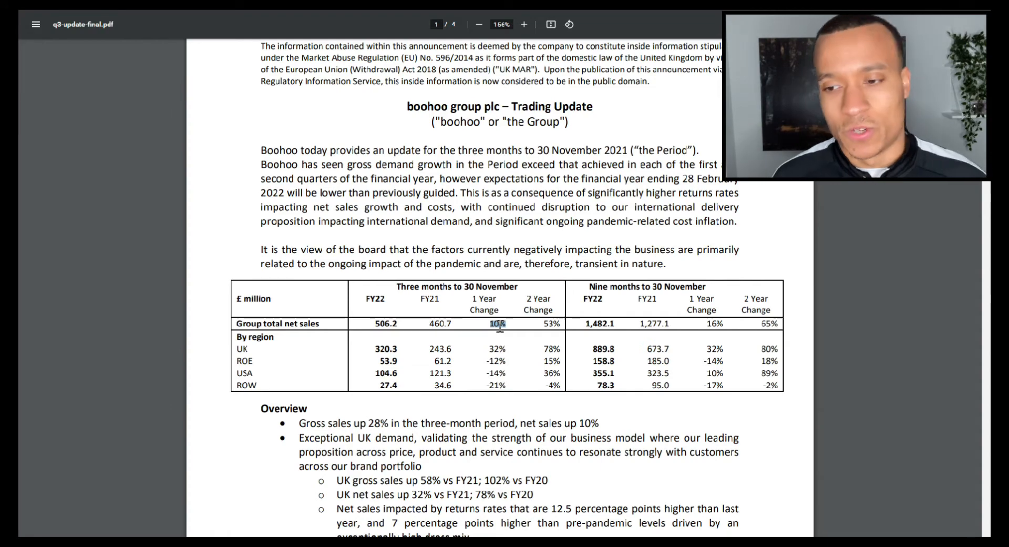
Step: Scroll the trading update down to the Overview bullets on international performance and freight costs
scroll(up, 3)
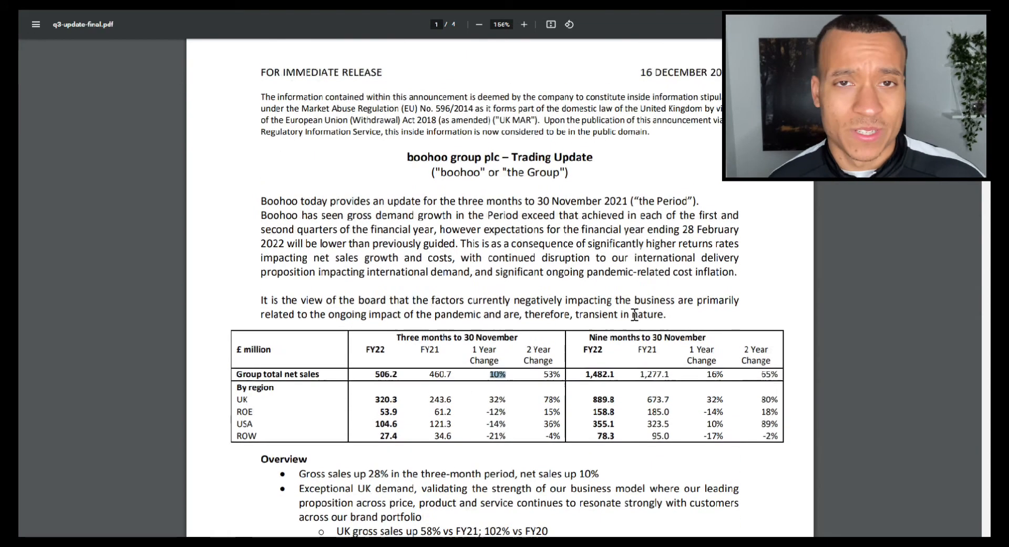
scroll(down, 3)
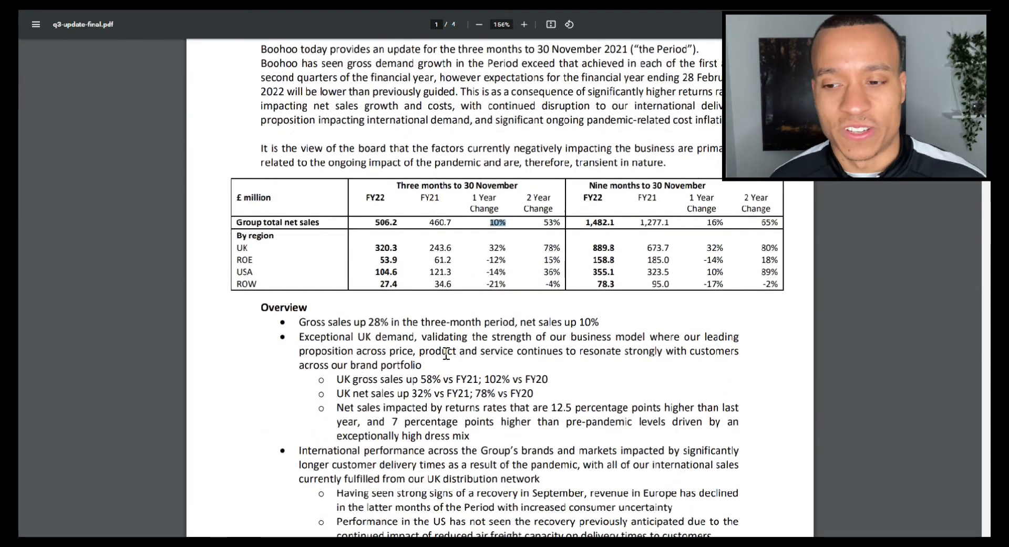
mouse_move(445, 330)
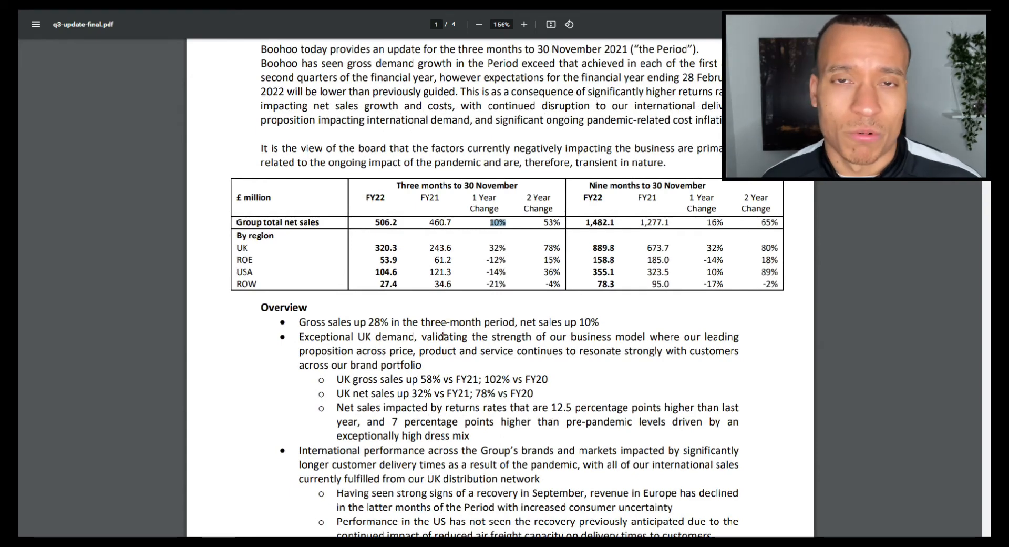
scroll(down, 3)
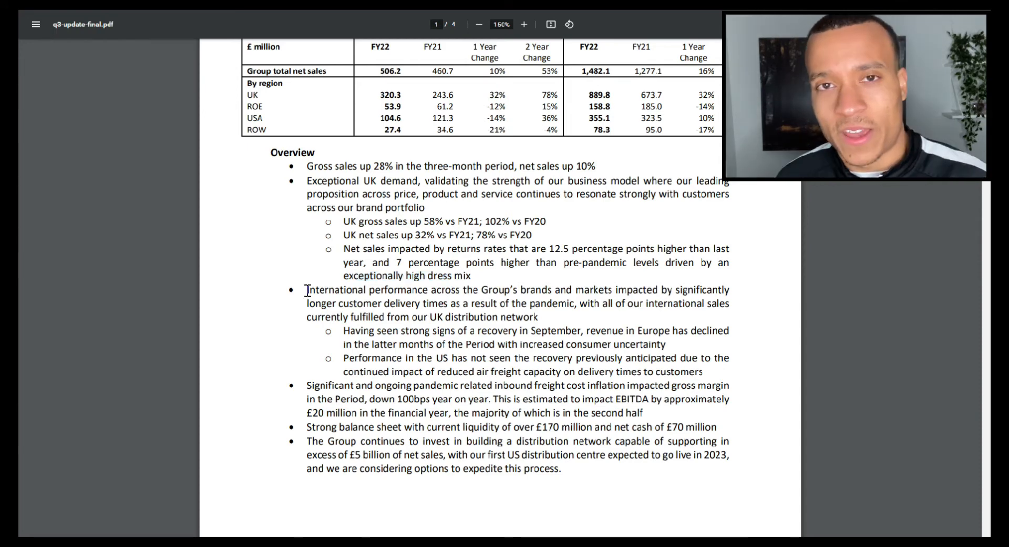
Step: Highlight the UK distribution network and expedited US distribution centre remarks at page one's end
drag(307, 289, 473, 289)
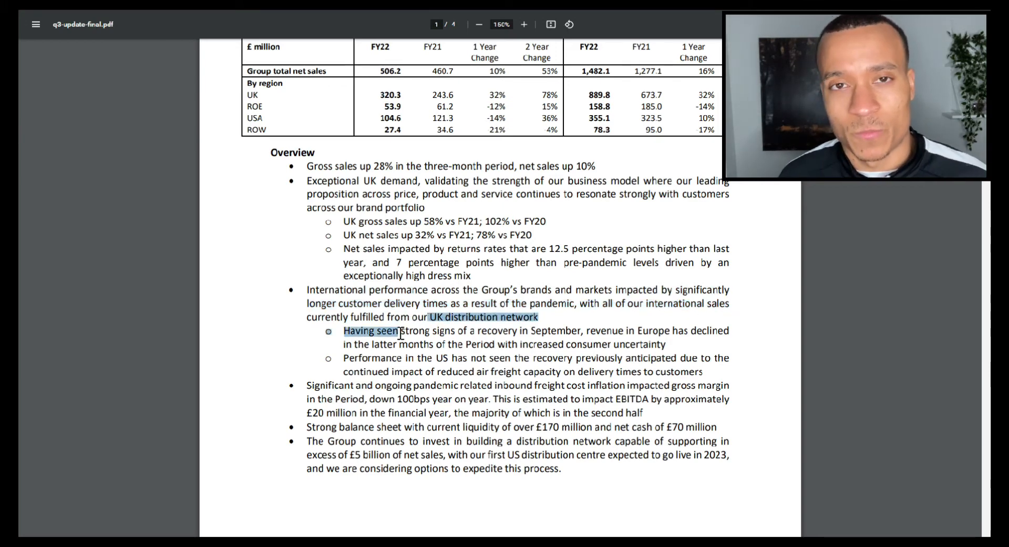
scroll(down, 3)
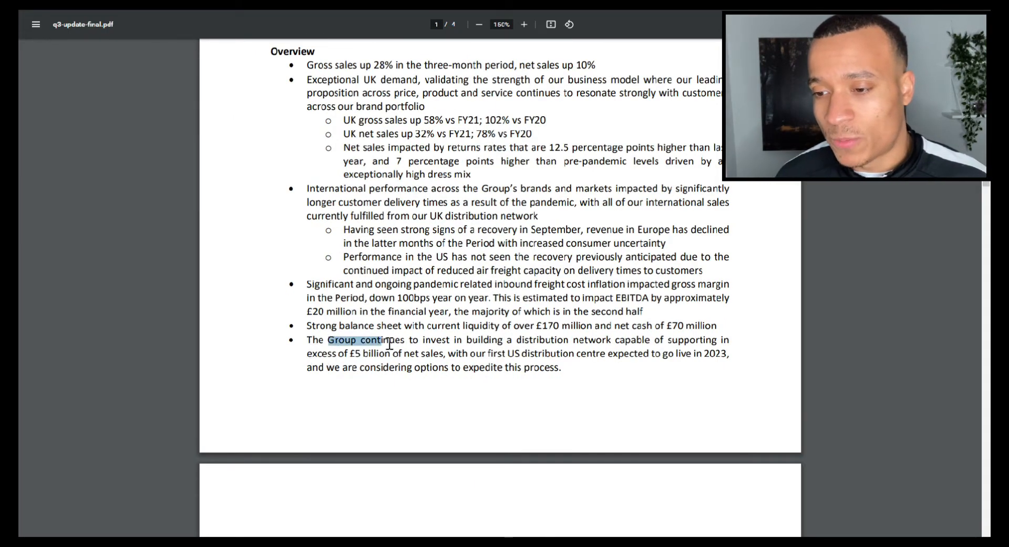
drag(328, 340, 571, 340)
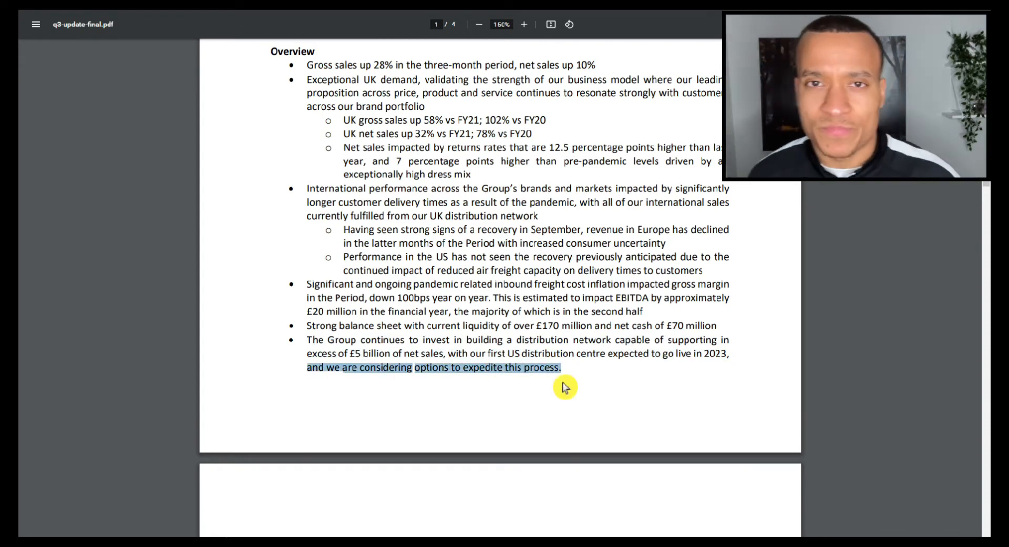
mouse_move(576, 383)
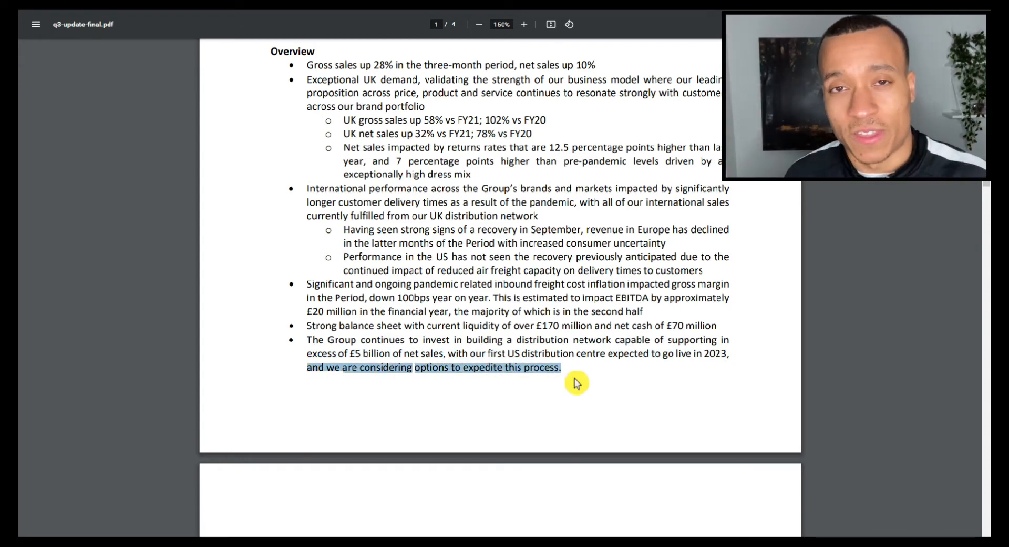
mouse_move(525, 370)
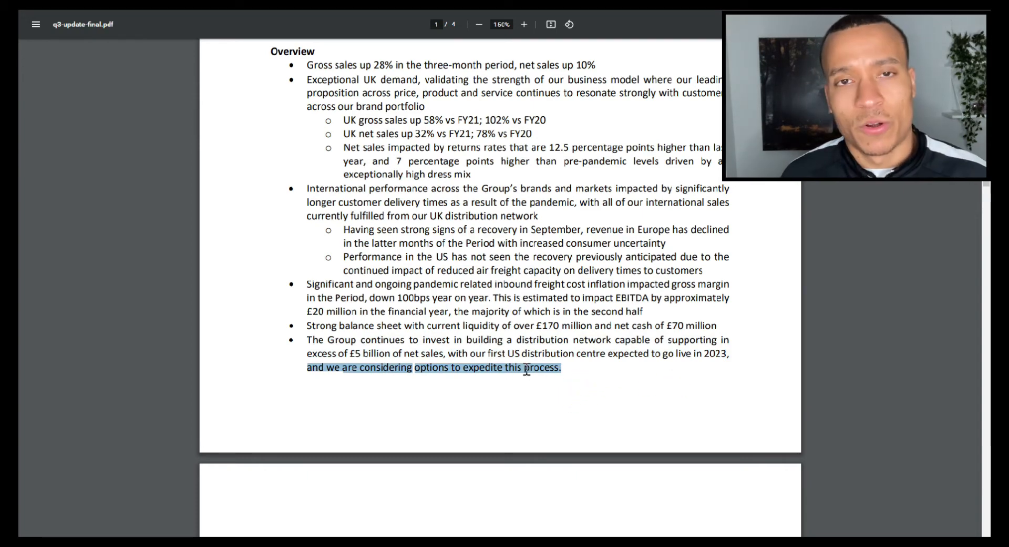
click(708, 358)
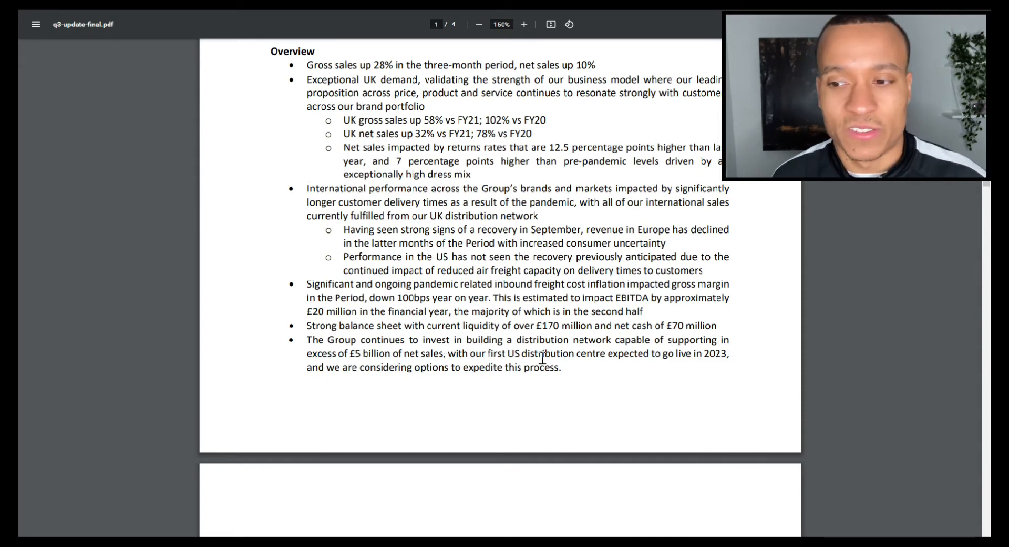
mouse_move(568, 457)
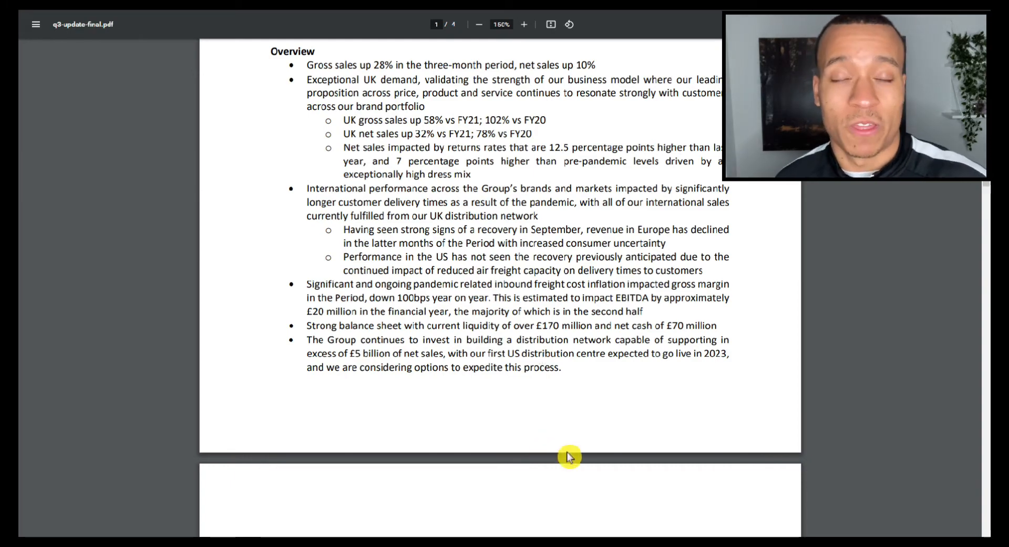
Step: Scroll to Guidance and Outlook and highlight 'compared to previous guidance of 20% to 25% growth'
scroll(down, 3)
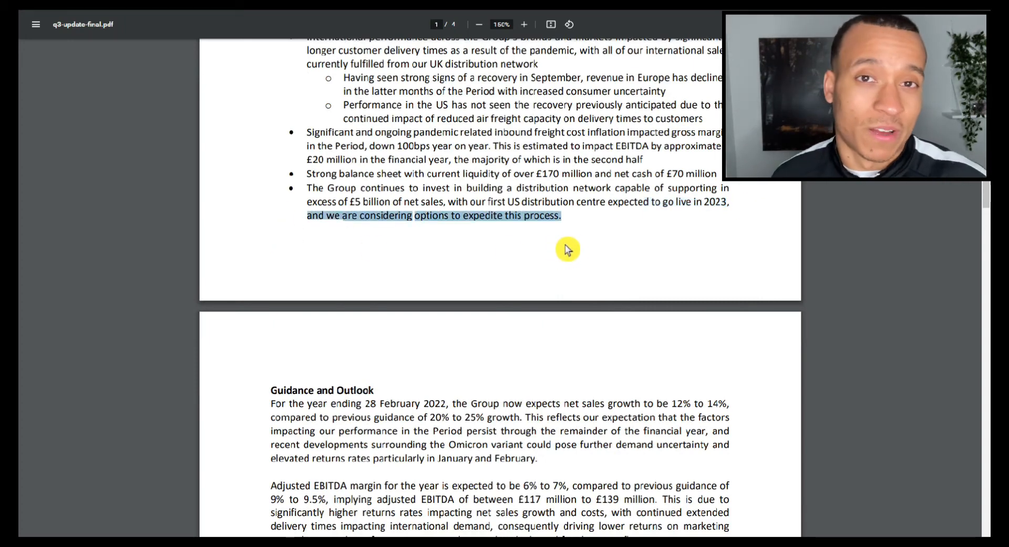
scroll(down, 3)
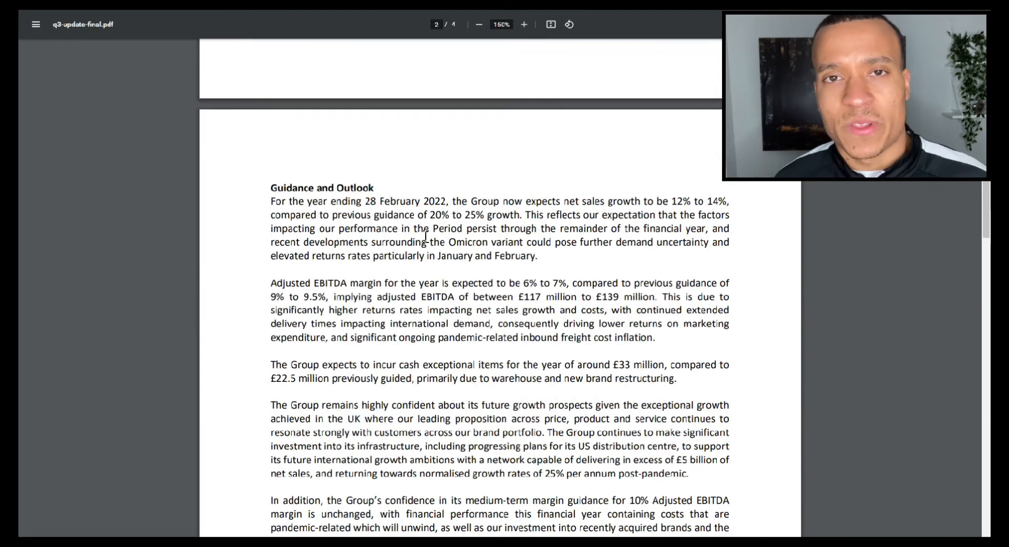
mouse_move(314, 201)
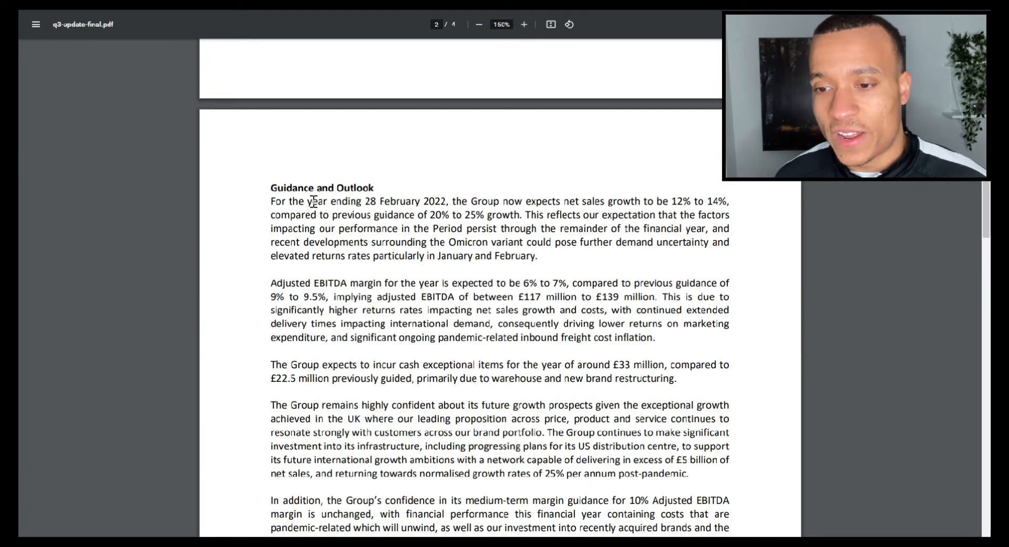
drag(270, 201, 428, 201)
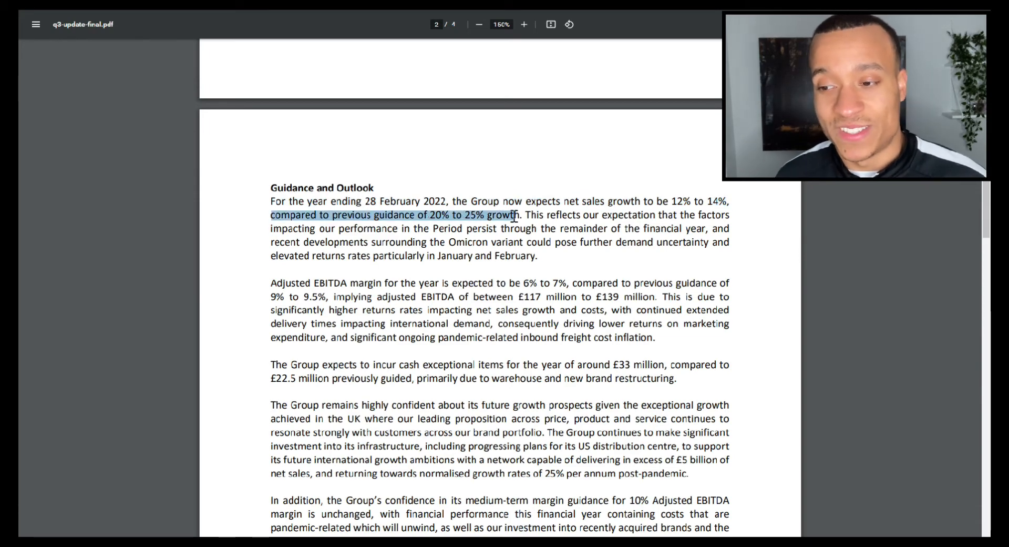
mouse_move(586, 167)
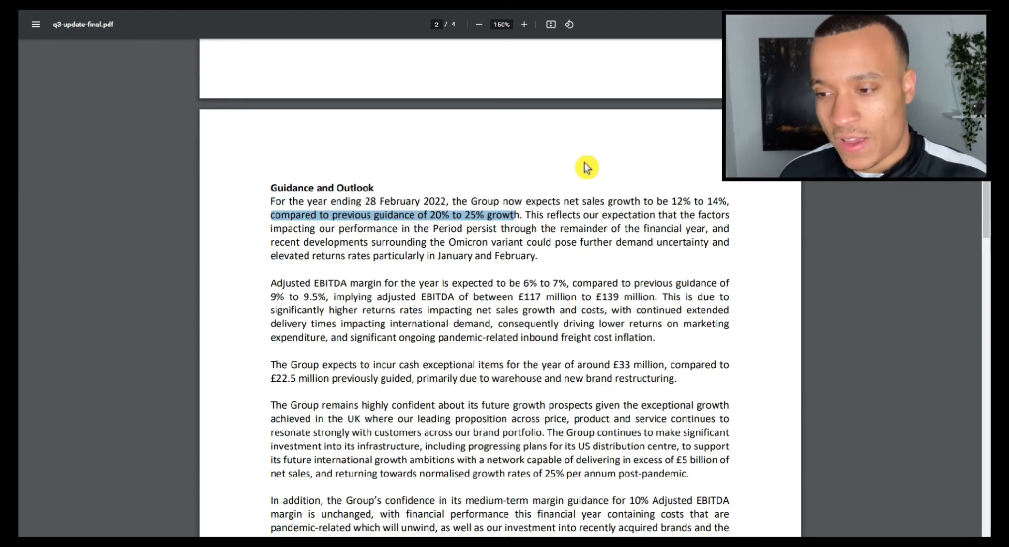
mouse_move(596, 209)
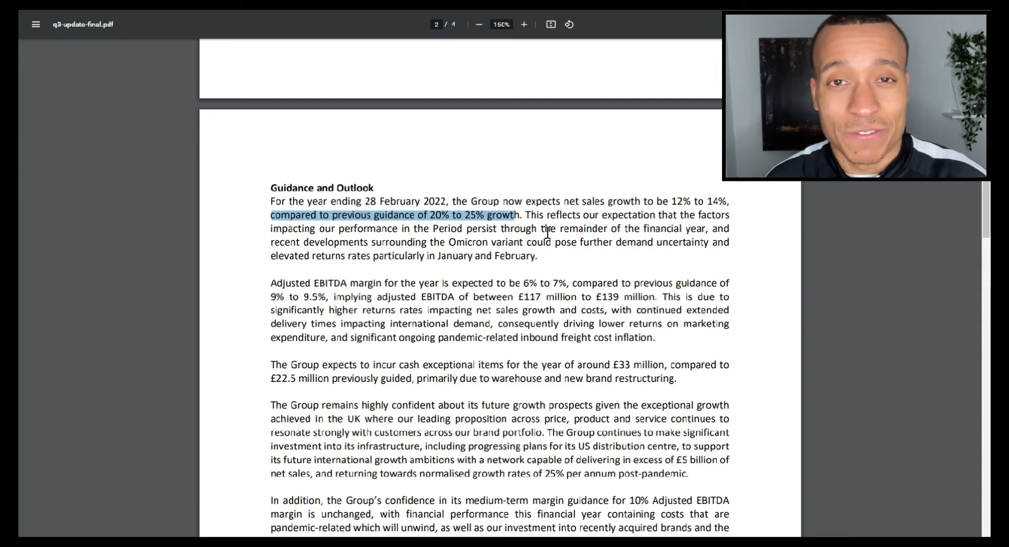
Step: Highlight the adjusted EBITDA guidance of 6–7% margin, up to £139 million
scroll(down, 3)
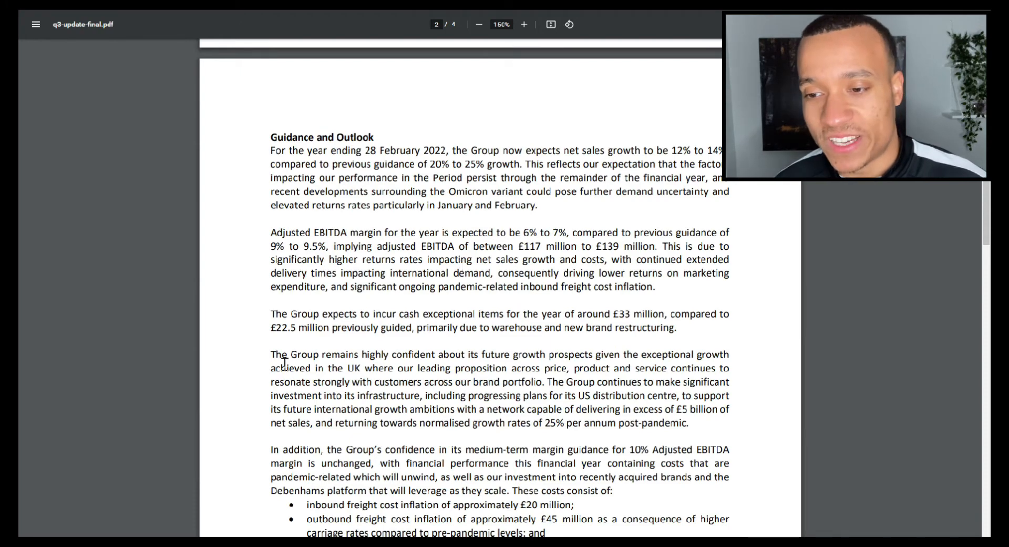
drag(272, 233, 417, 232)
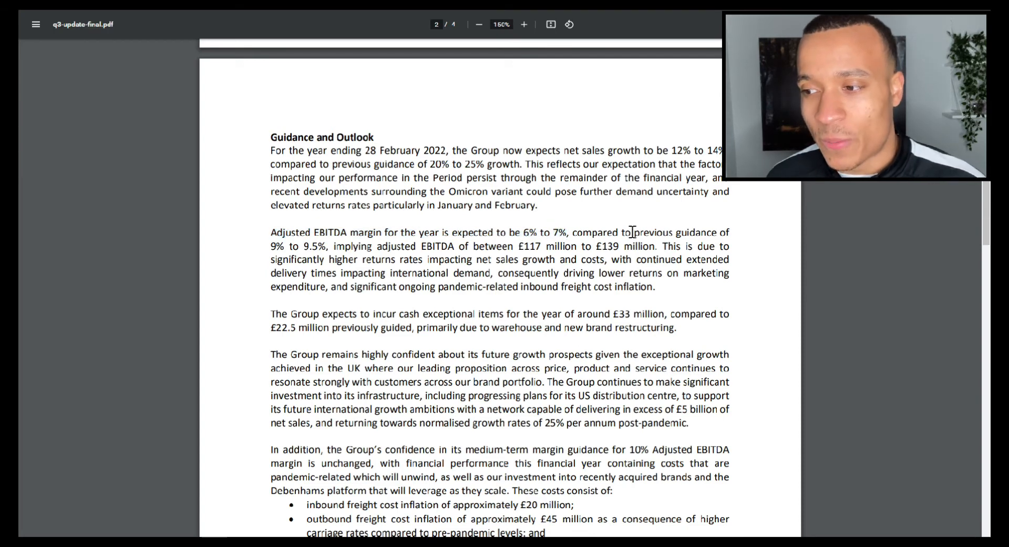
double_click(313, 247)
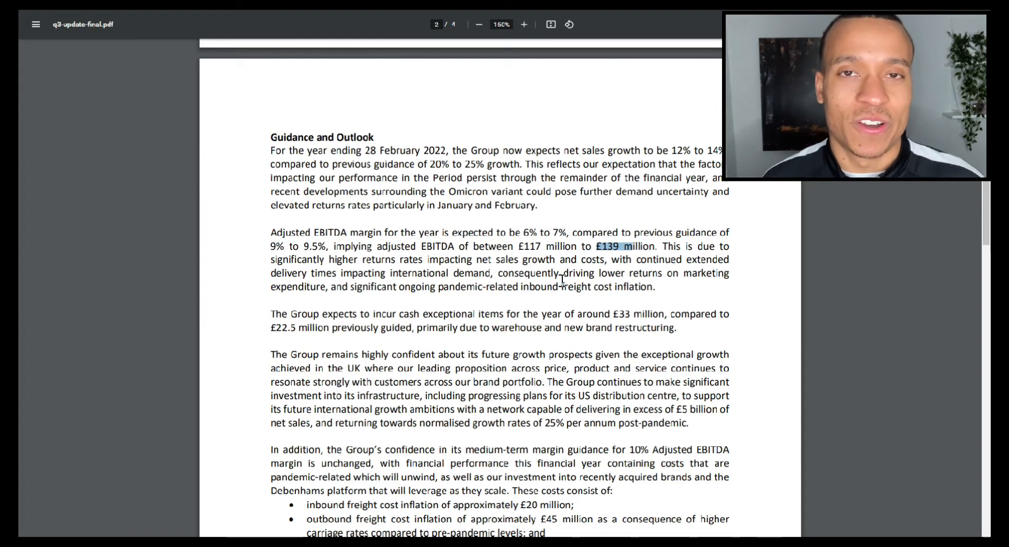
mouse_move(487, 227)
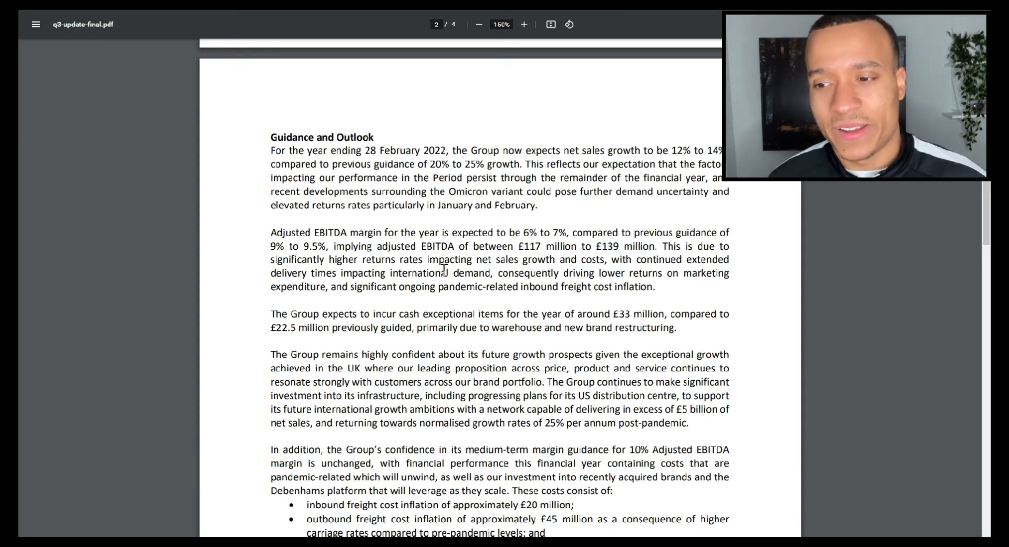
double_click(625, 246)
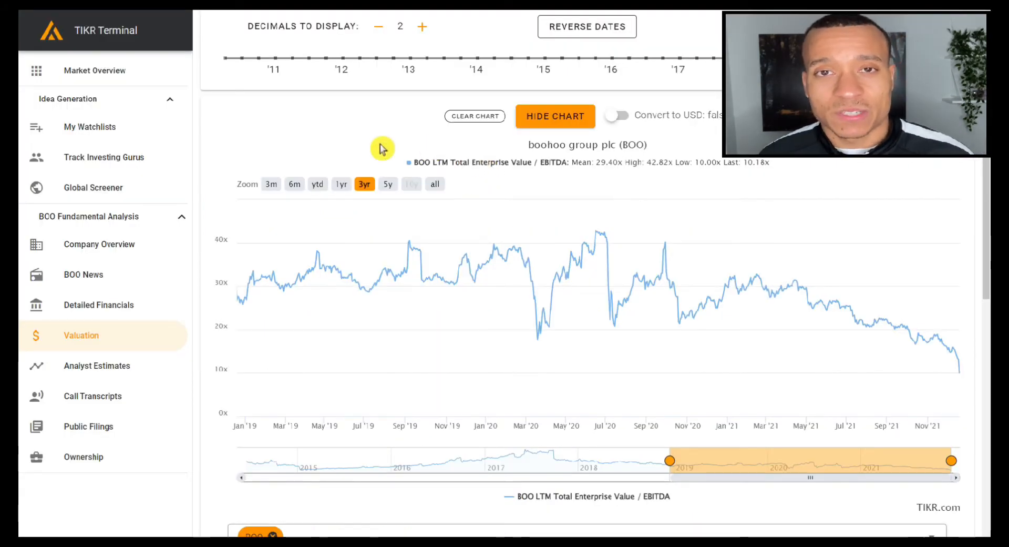
mouse_move(510, 181)
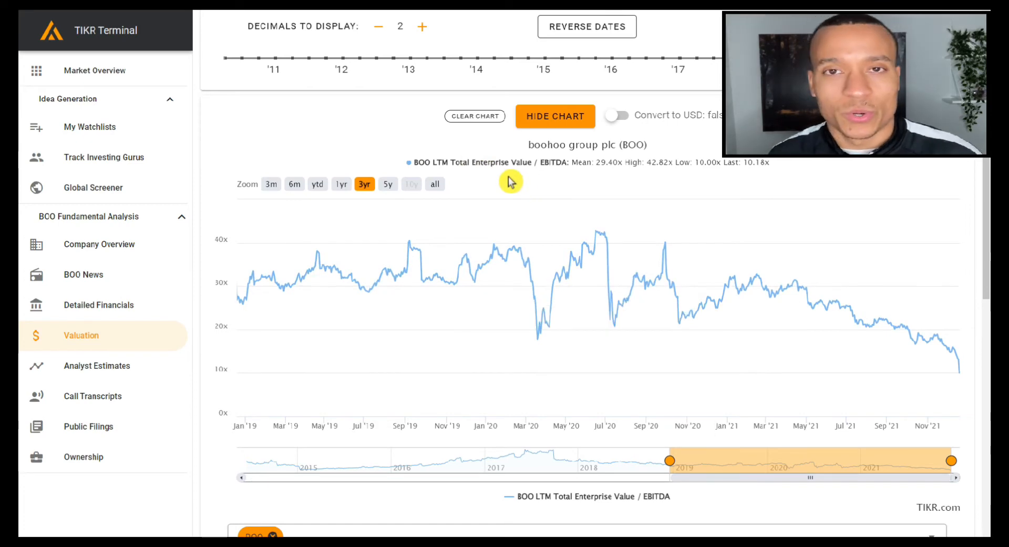
mouse_move(580, 192)
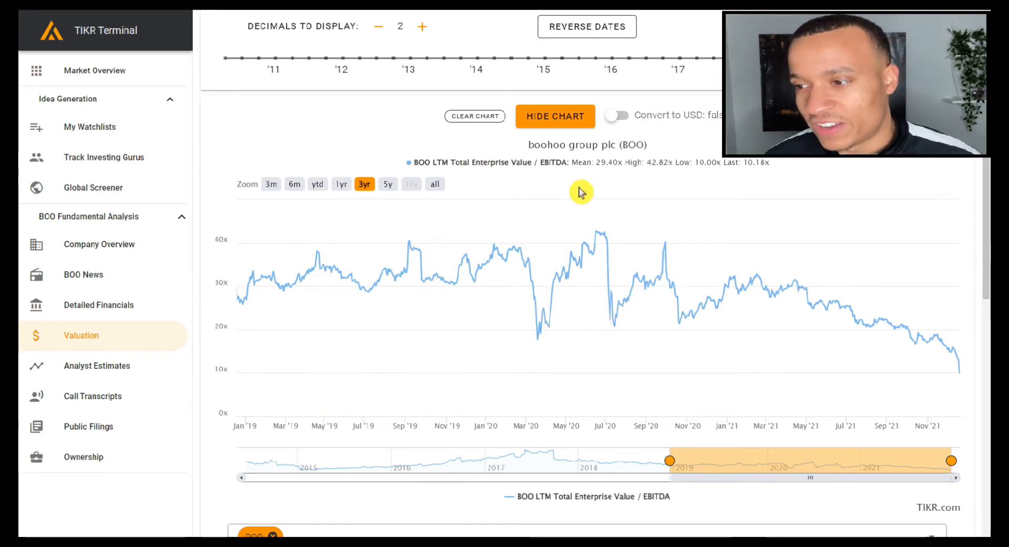
mouse_move(546, 151)
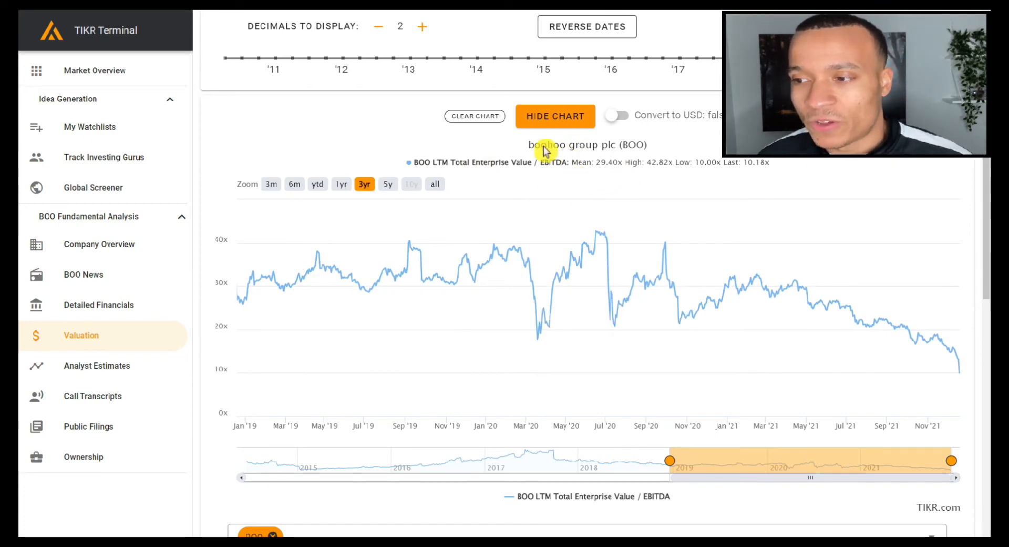
mouse_move(662, 193)
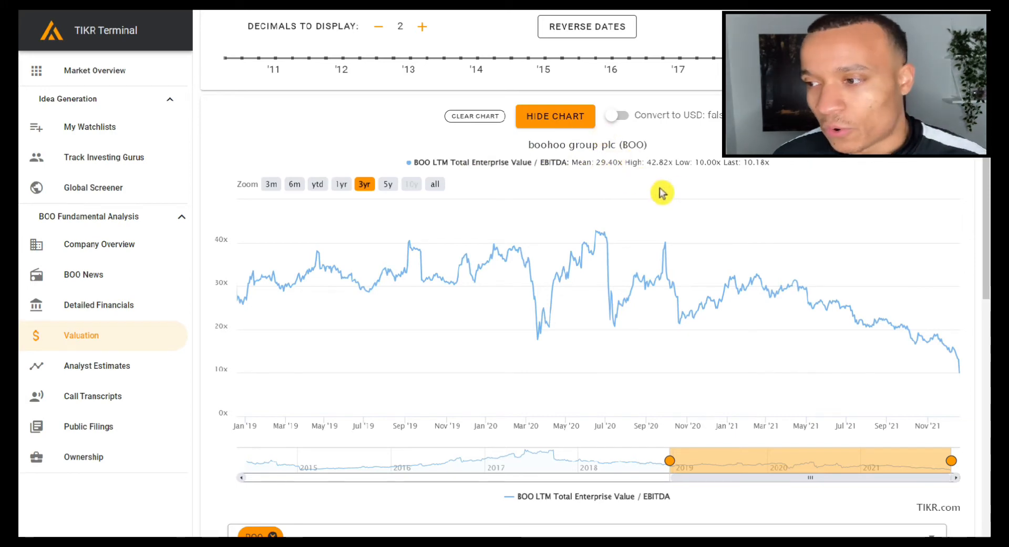
mouse_move(756, 166)
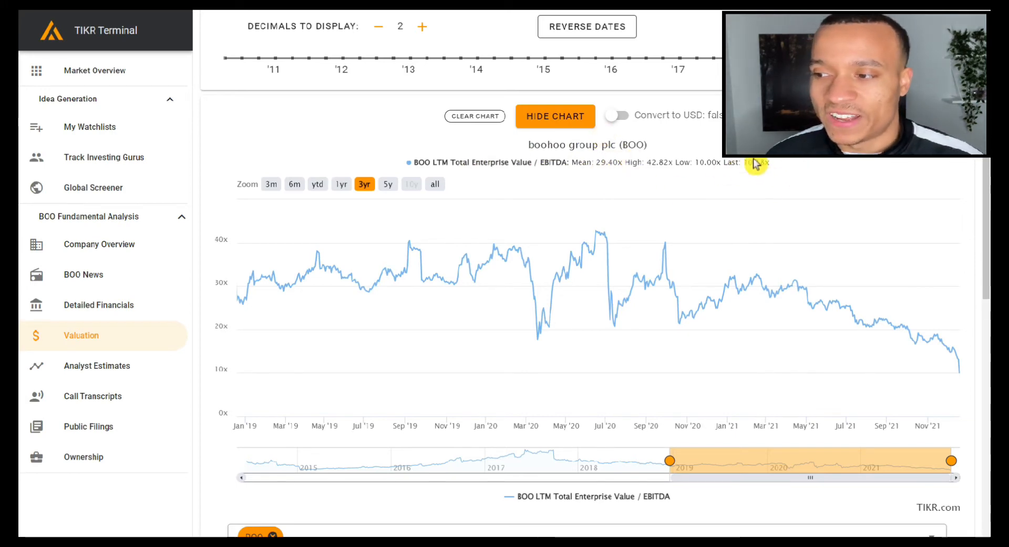
mouse_move(725, 169)
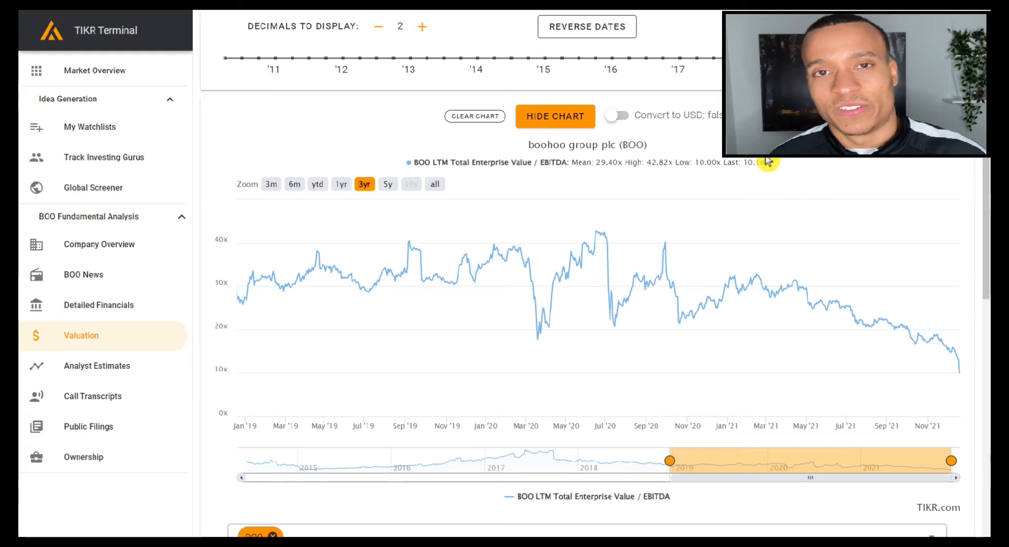
mouse_move(760, 270)
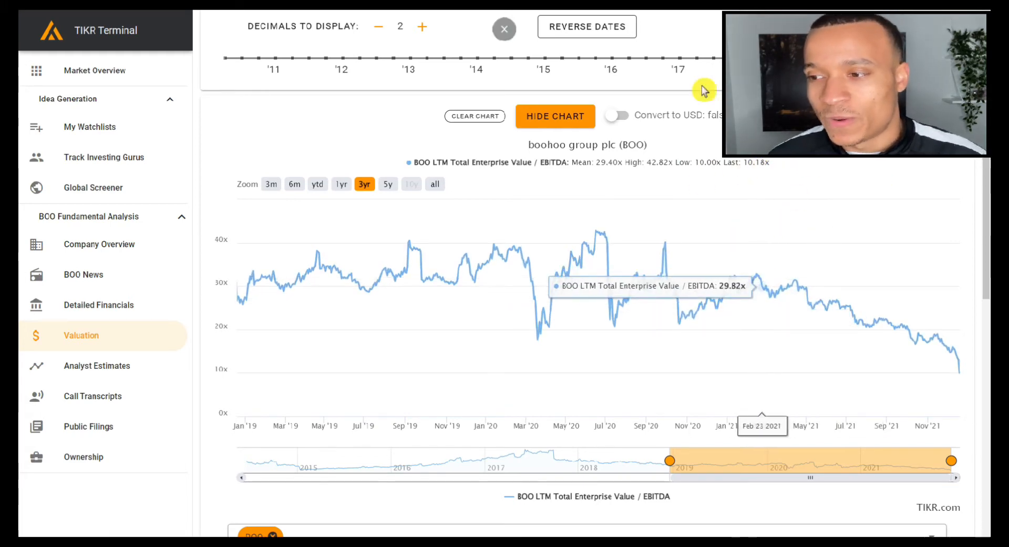
mouse_move(575, 178)
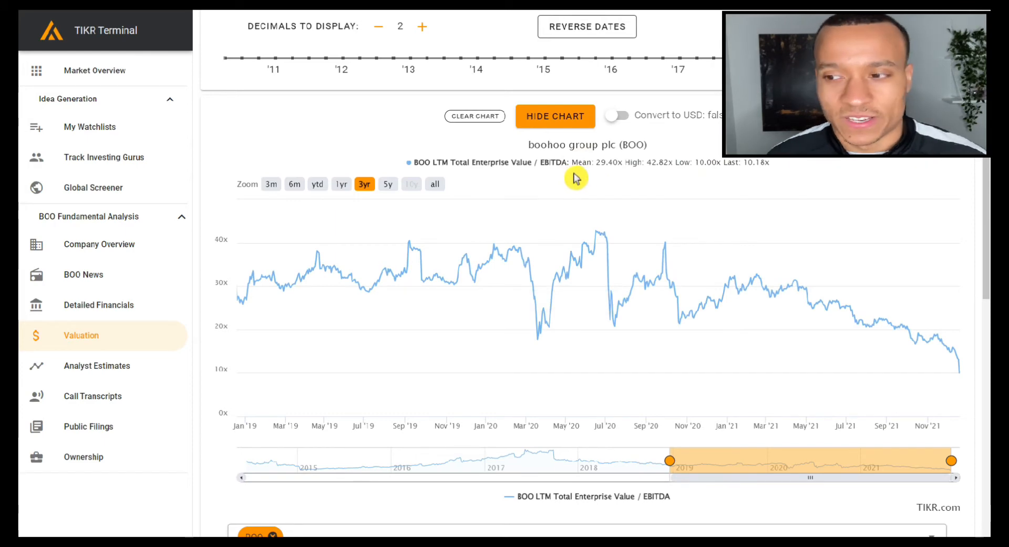
mouse_move(768, 225)
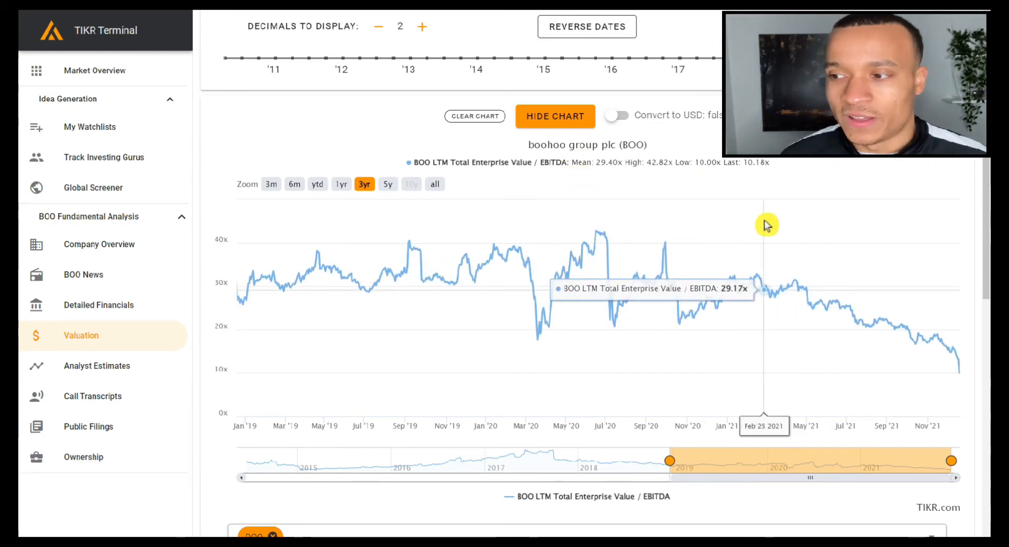
mouse_move(760, 179)
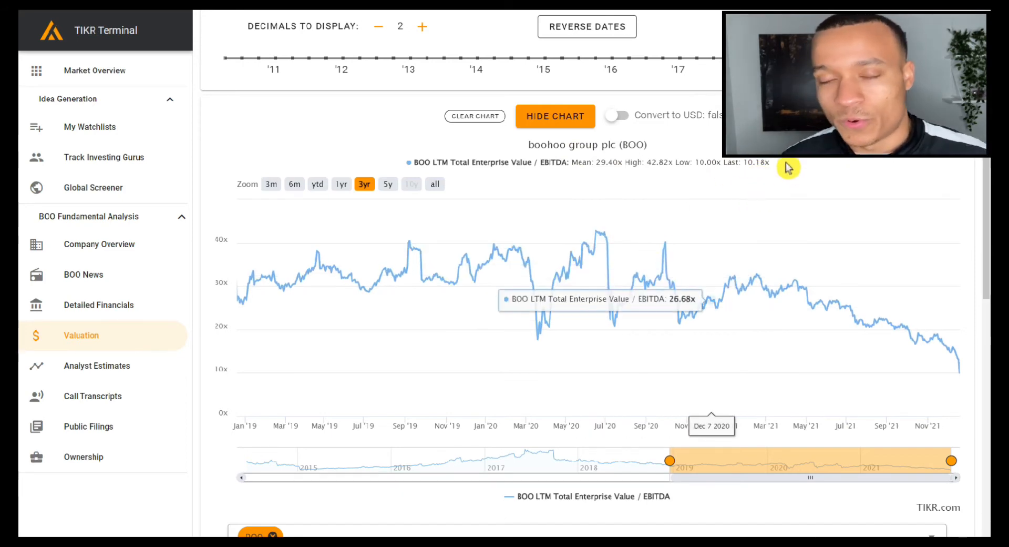
mouse_move(789, 167)
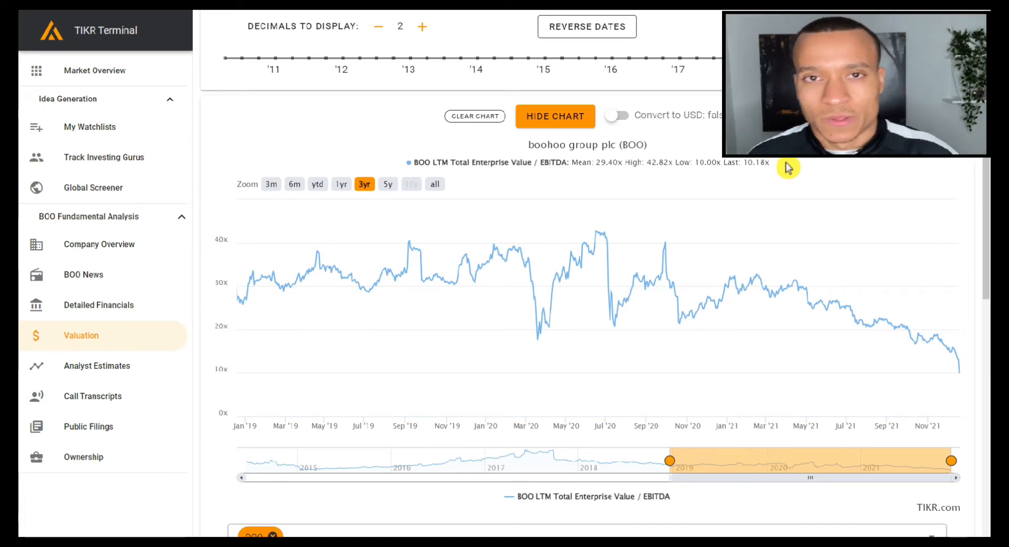
Step: Switch to the Excel income statement and check the 55% 2016–2021 revenue CAGR
key(alt+tab)
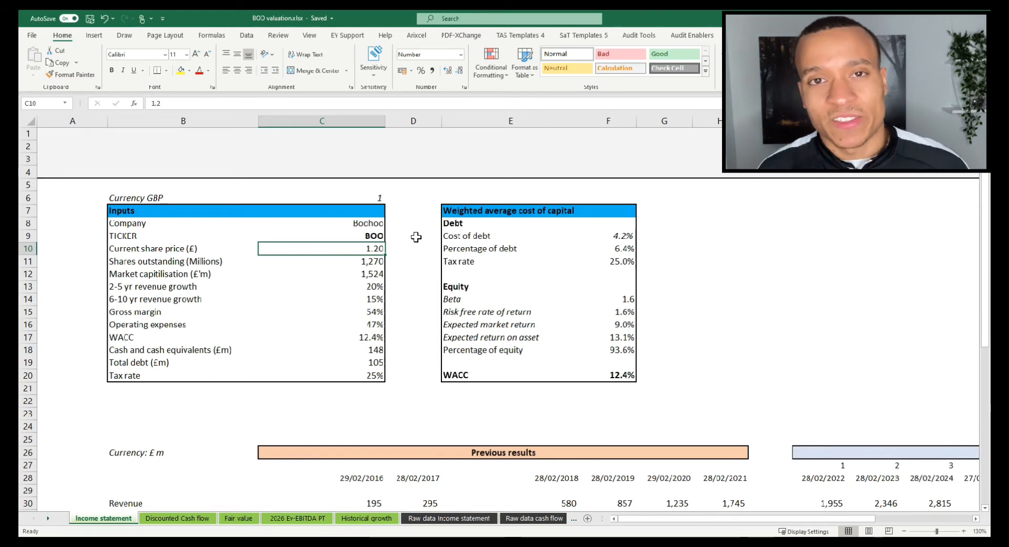
mouse_move(489, 187)
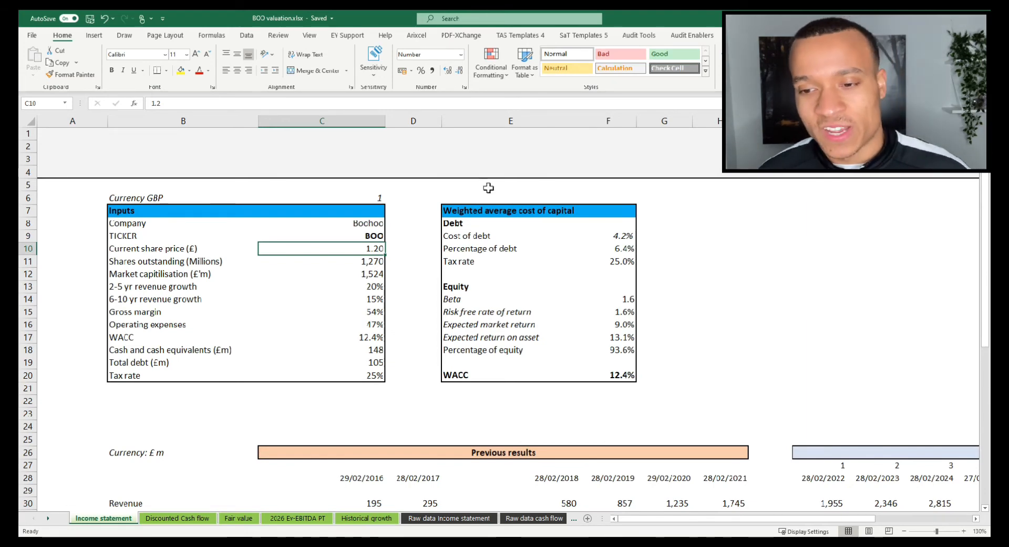
mouse_move(428, 295)
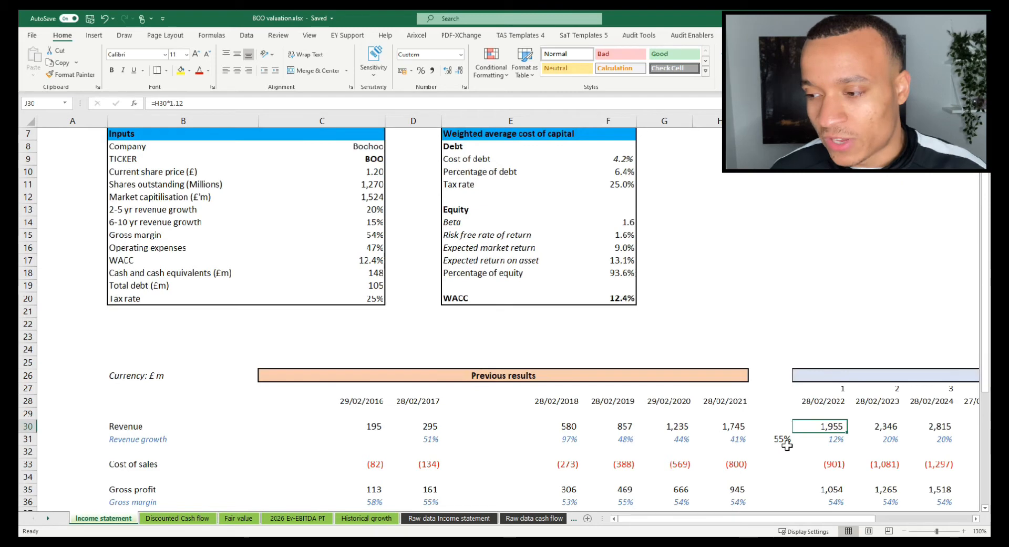
click(836, 439)
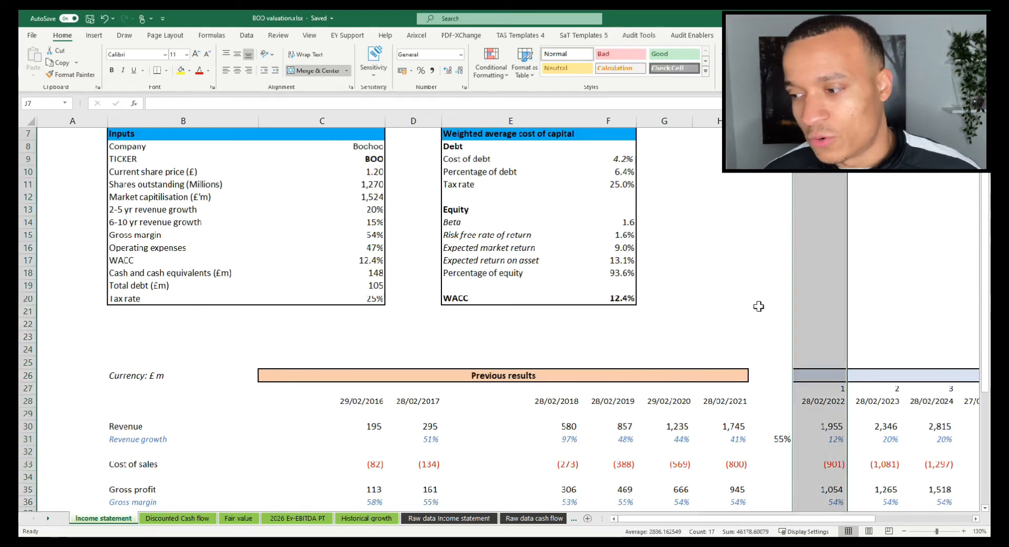
mouse_move(712, 306)
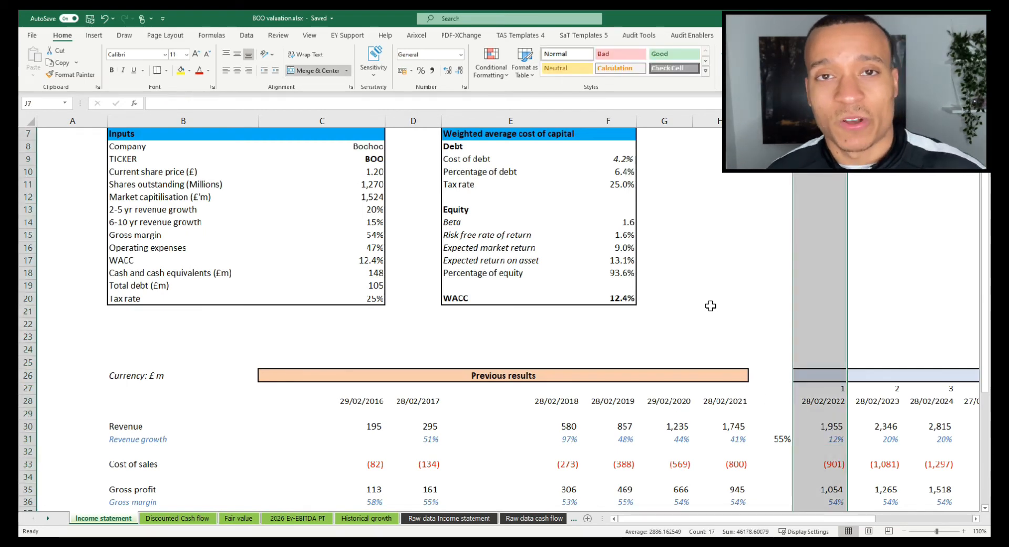
mouse_move(827, 392)
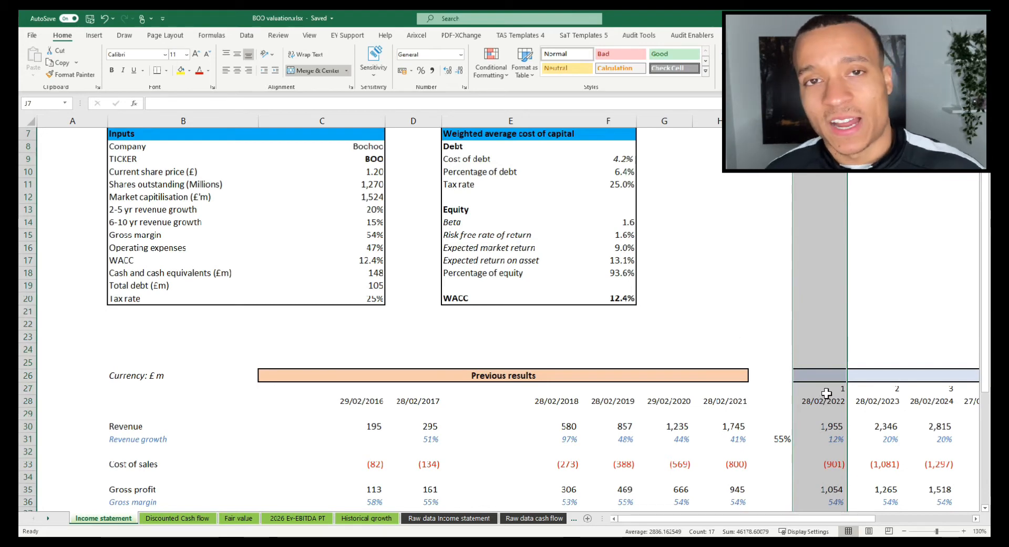
click(819, 336)
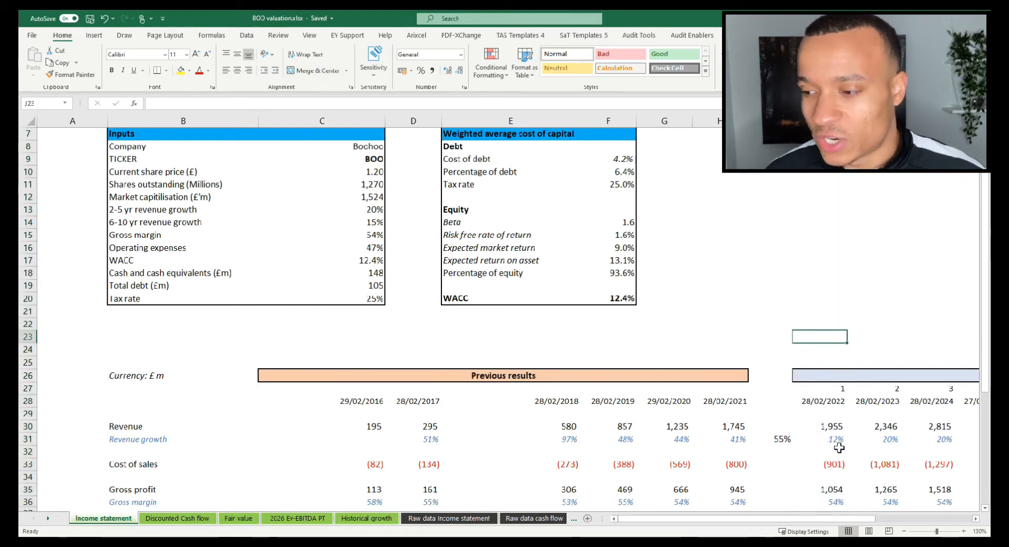
click(770, 438)
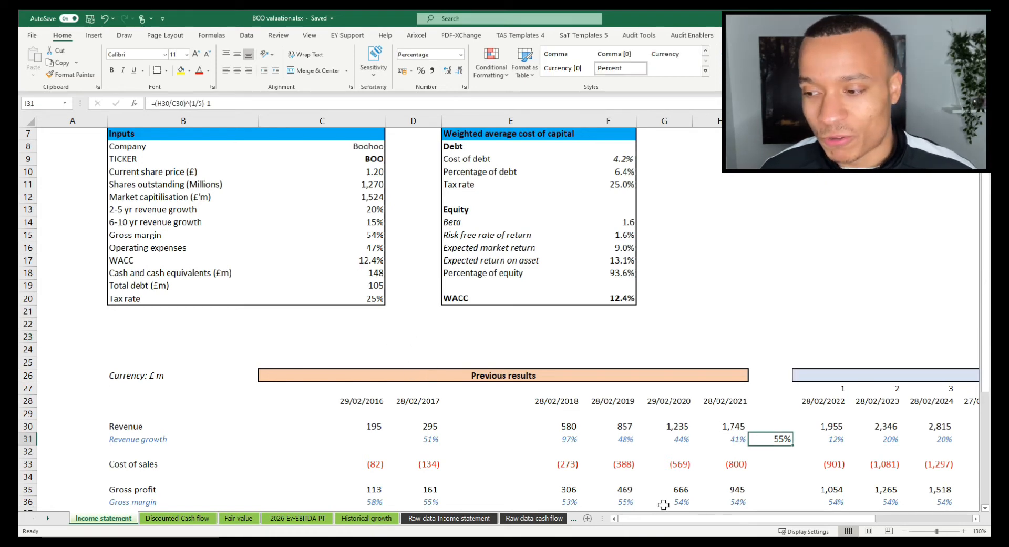
mouse_move(724, 446)
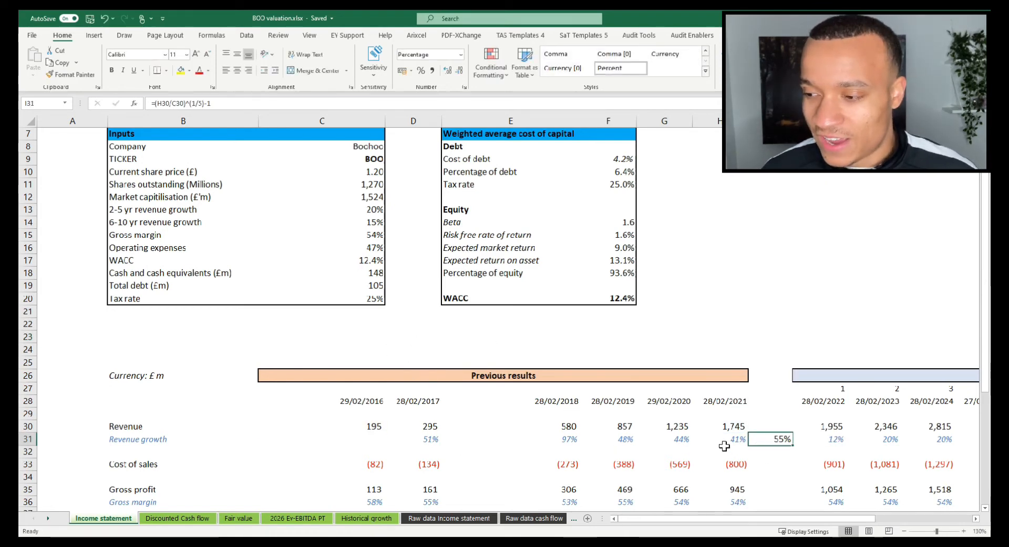
mouse_move(673, 441)
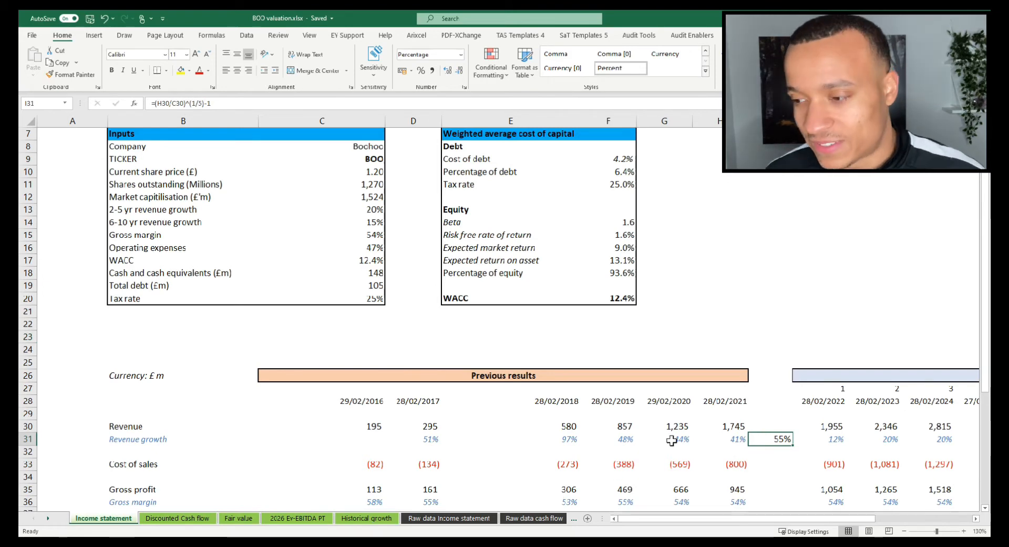
mouse_move(700, 316)
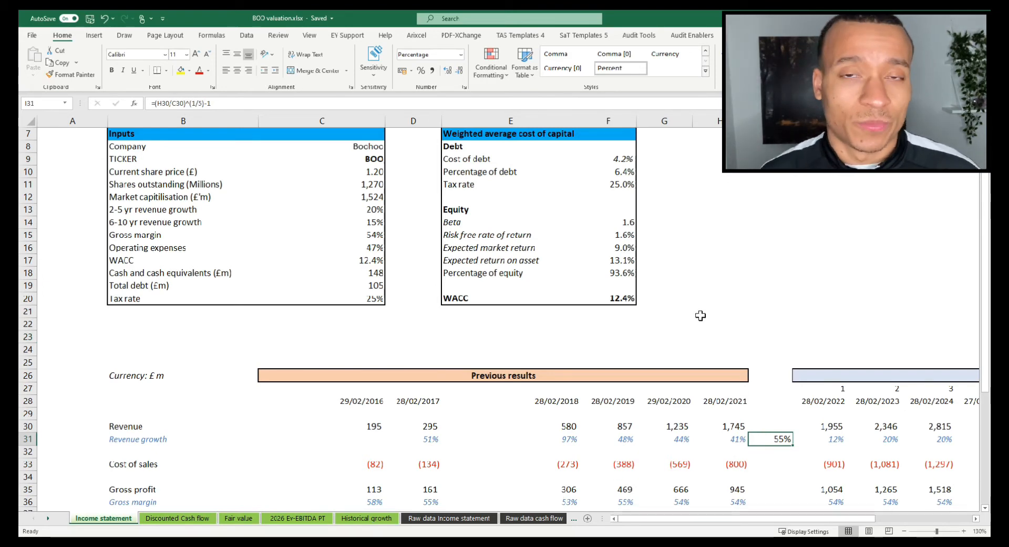
mouse_move(764, 424)
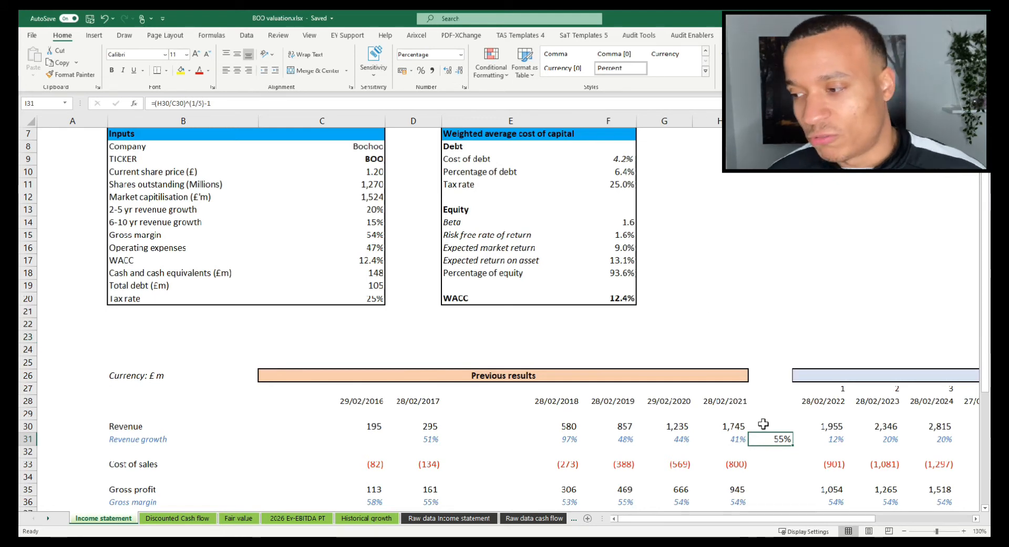
mouse_move(758, 403)
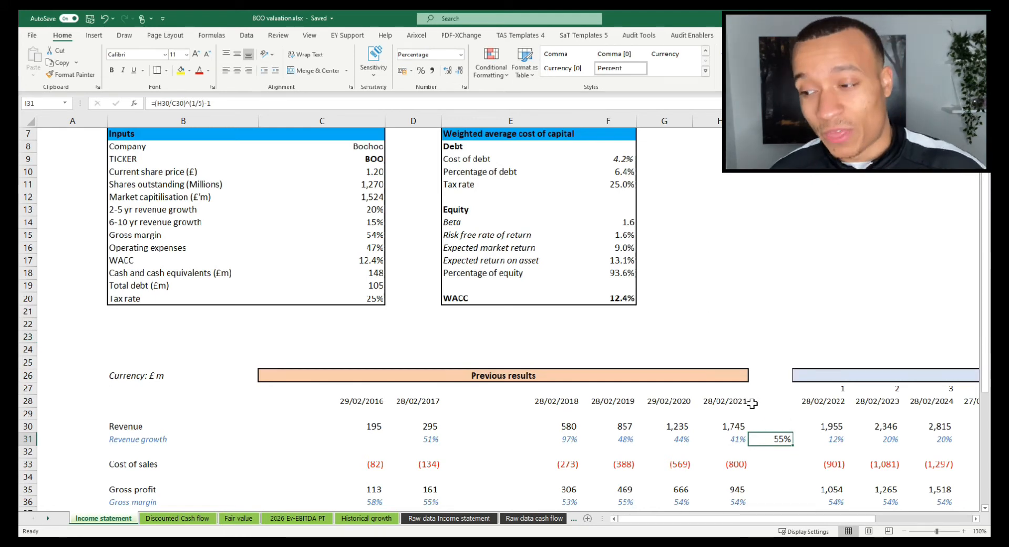
click(836, 438)
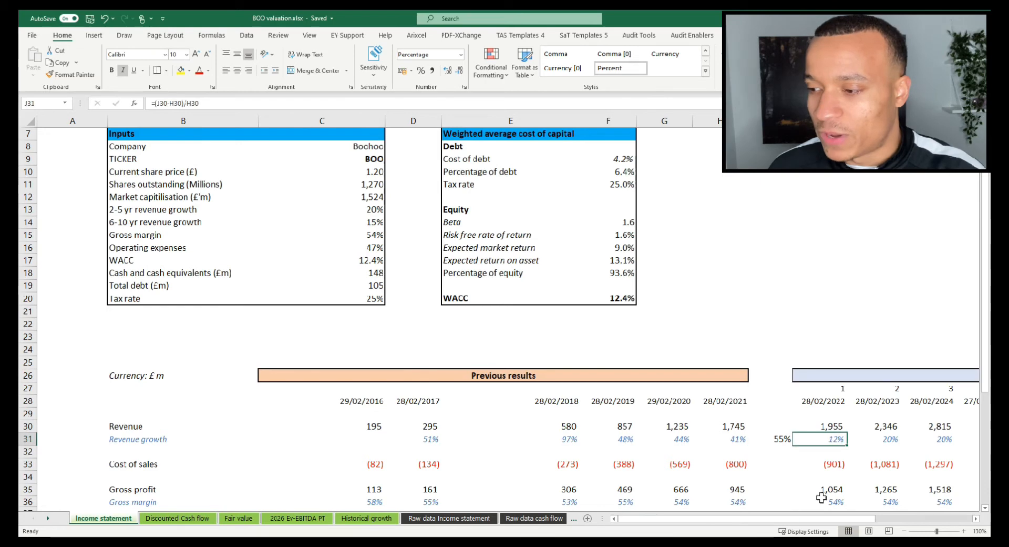
click(884, 438)
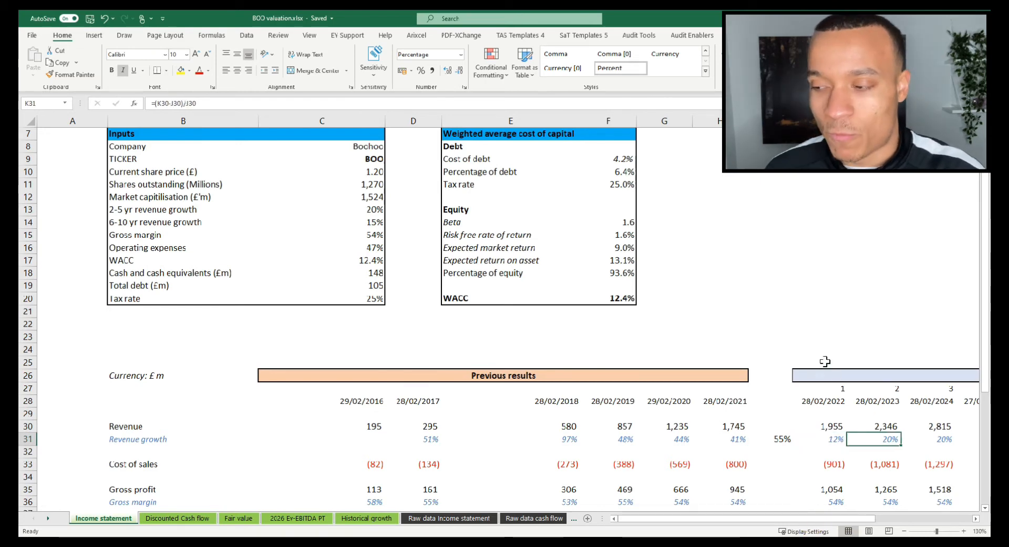
click(322, 209)
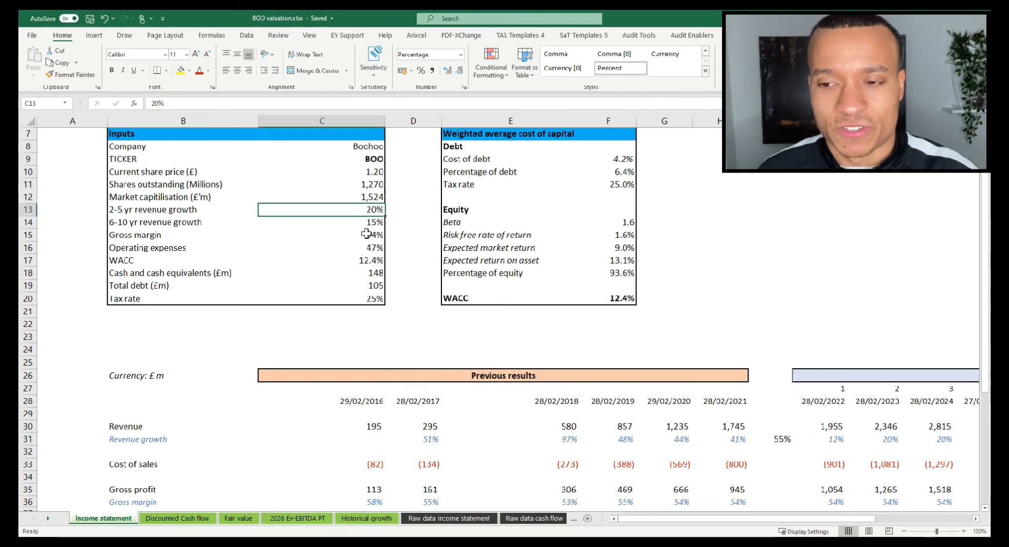
click(608, 209)
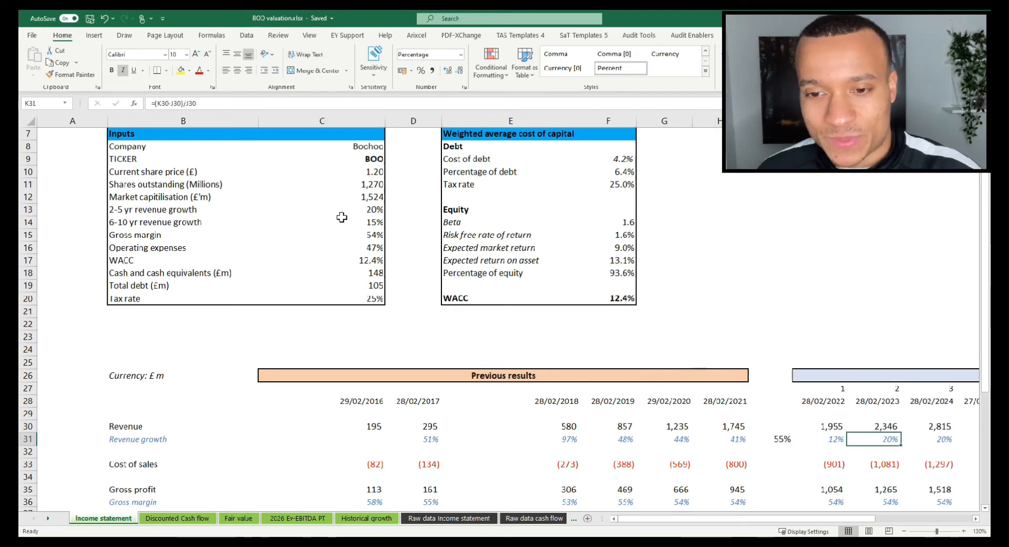
click(322, 222)
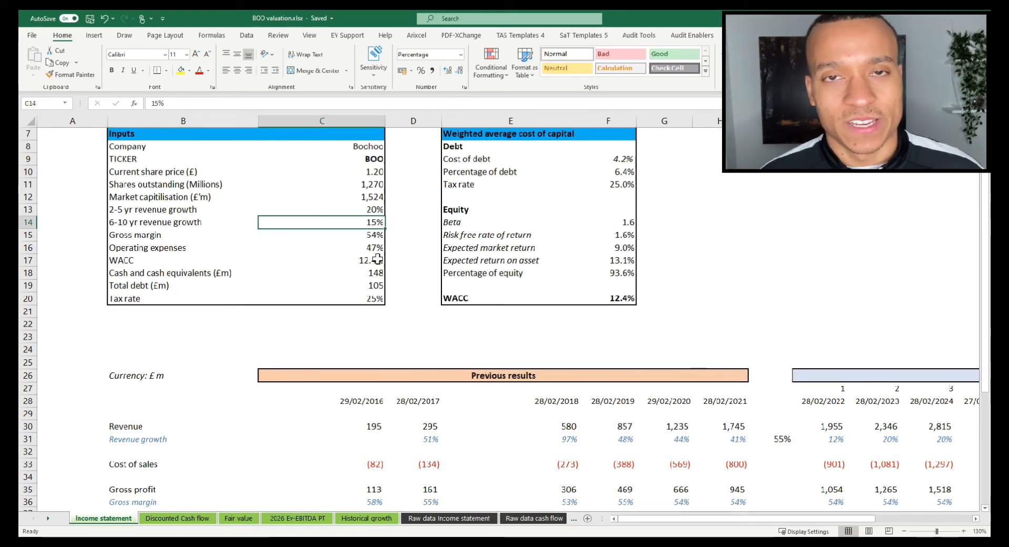
click(322, 221)
text(=AVERAGE(E36:H36))
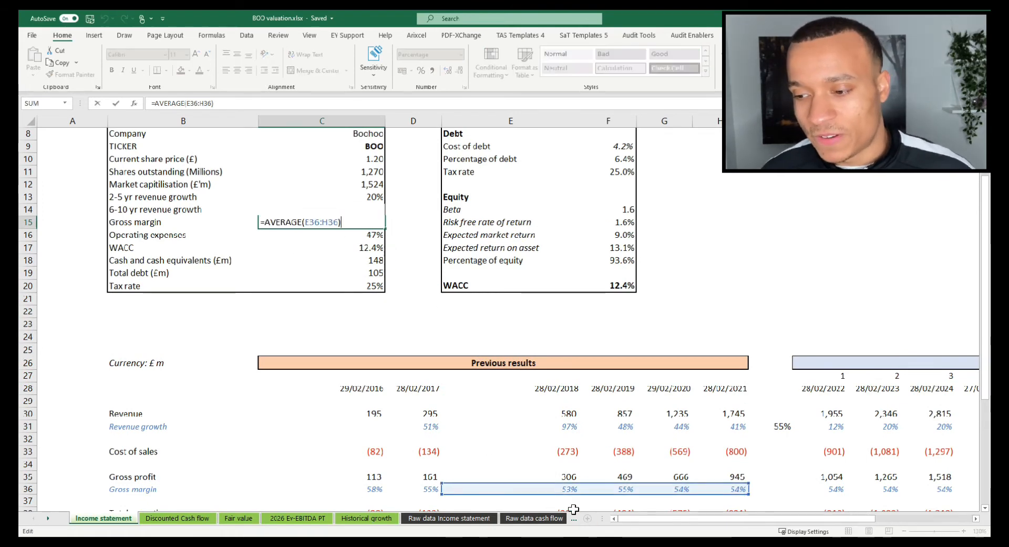
mouse_move(781, 487)
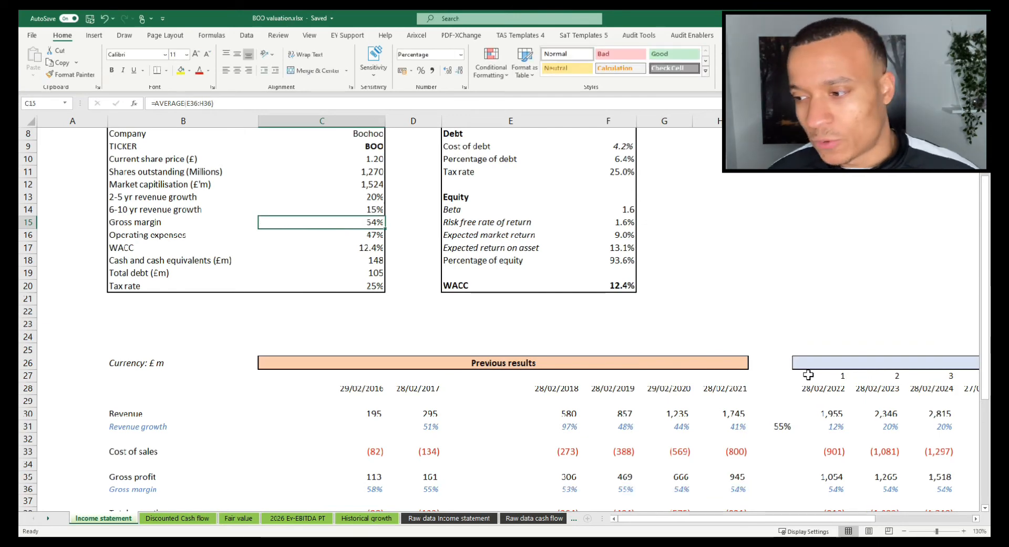
click(831, 489)
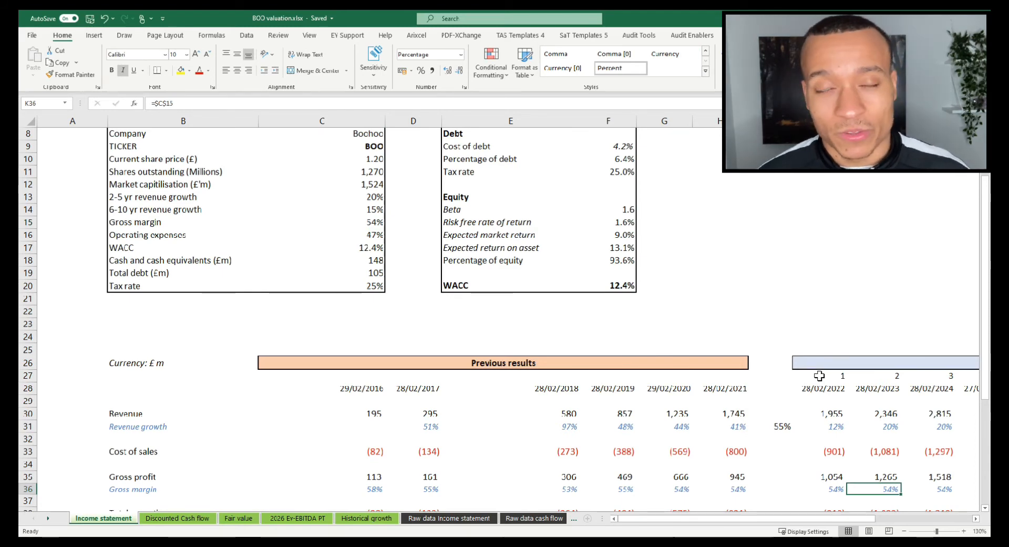
mouse_move(788, 336)
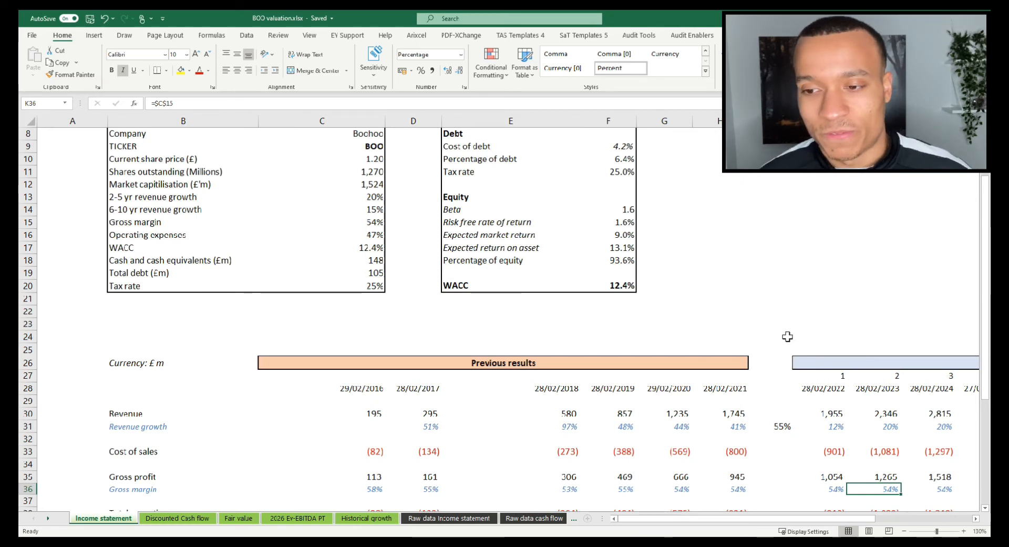
mouse_move(371, 241)
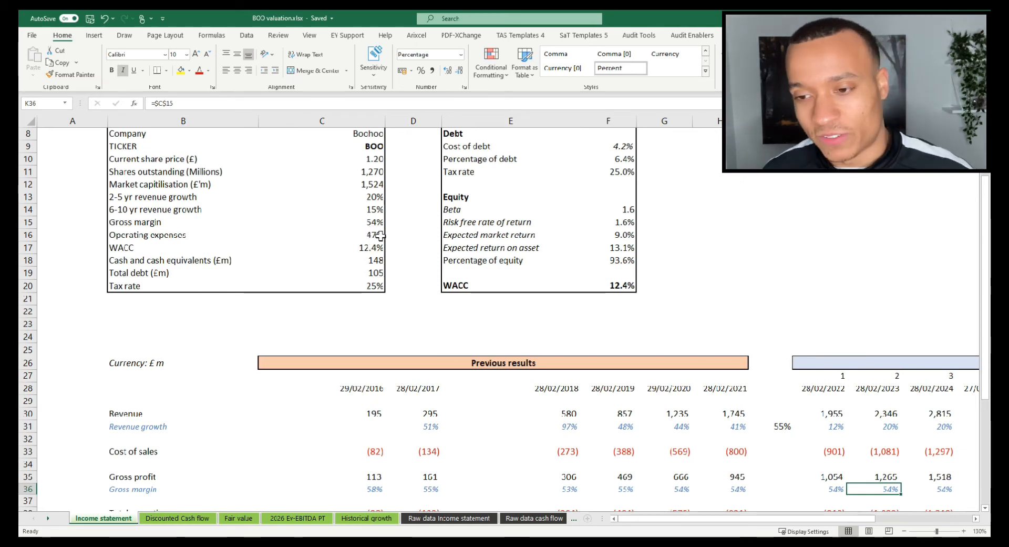
click(321, 235)
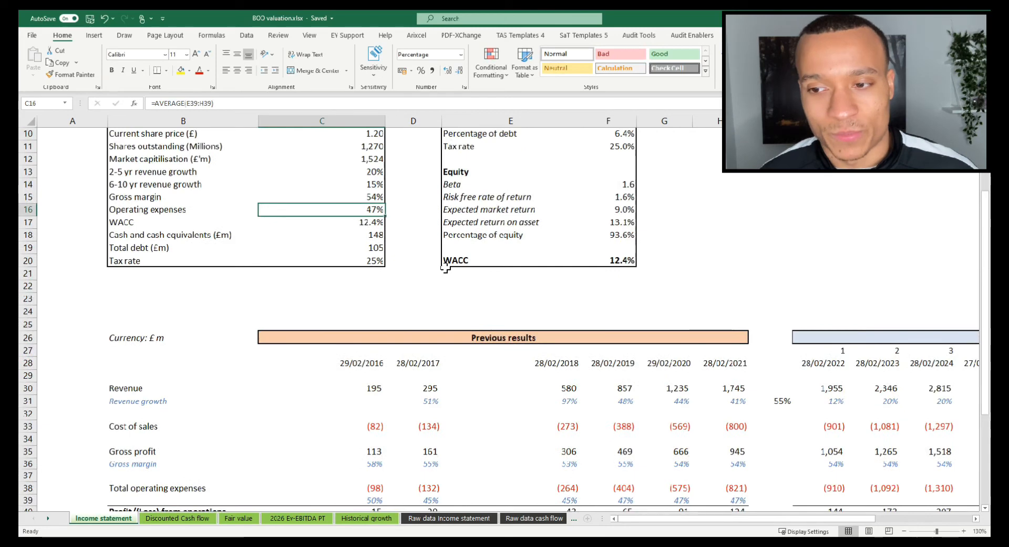
mouse_move(567, 392)
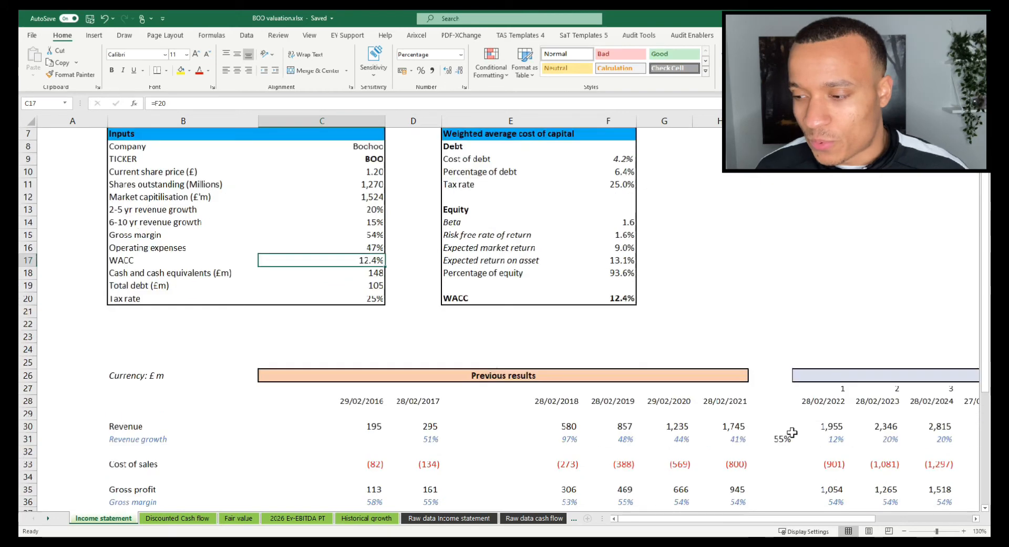
scroll(right, 3)
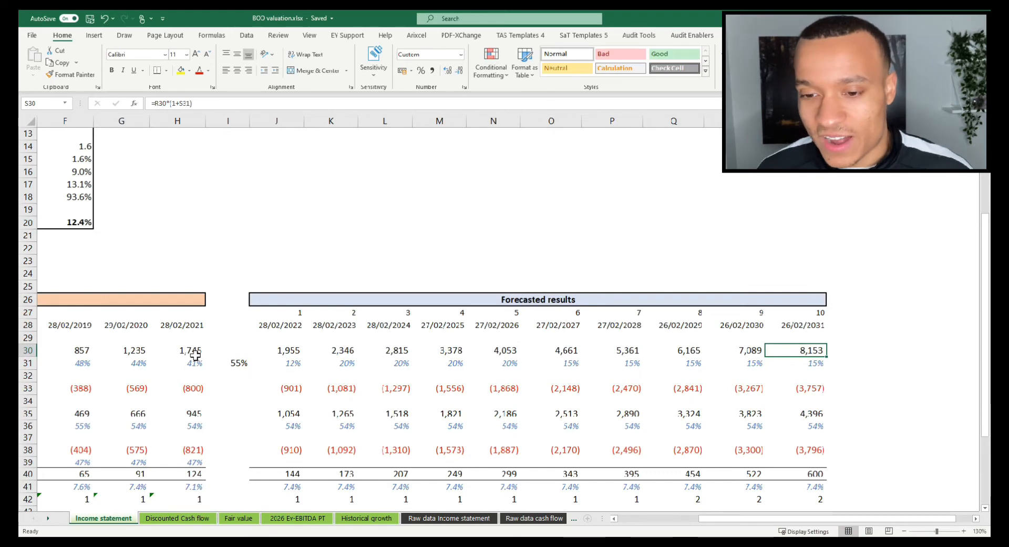
click(178, 350)
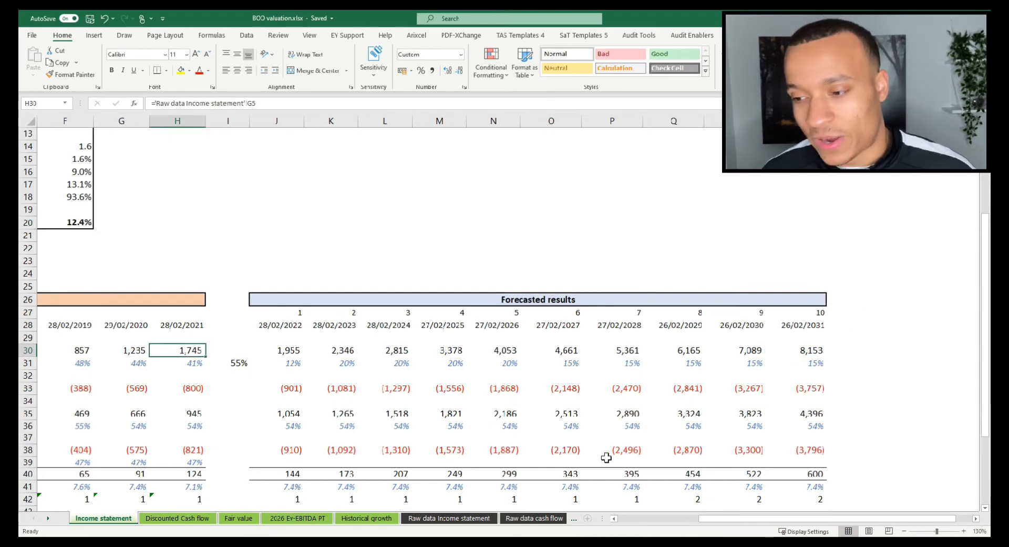
mouse_move(399, 411)
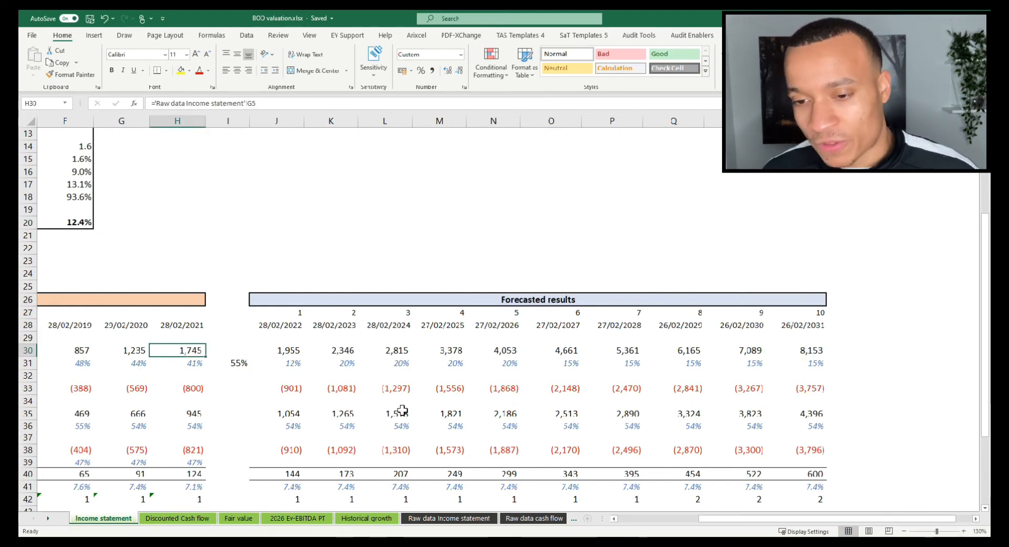
scroll(left, 3)
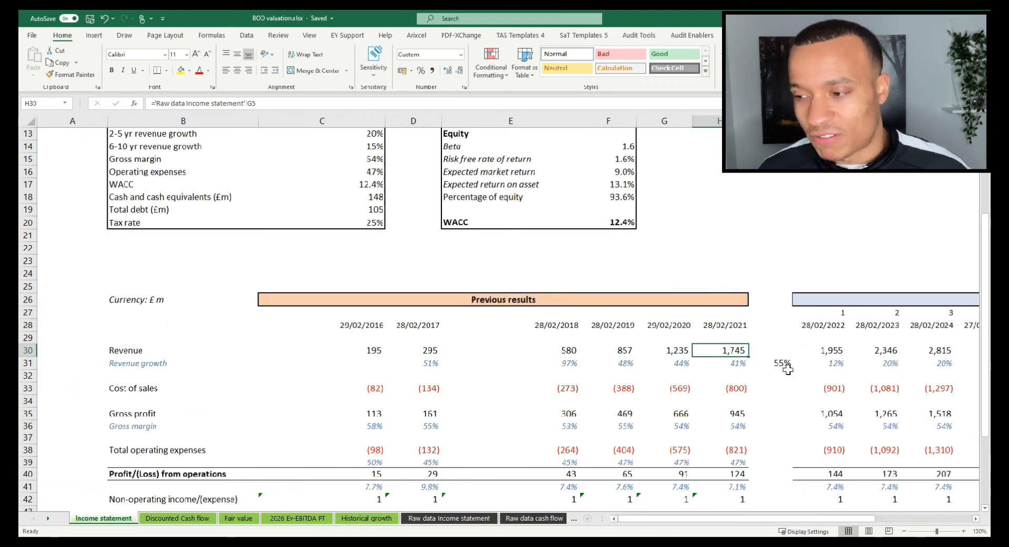
click(780, 363)
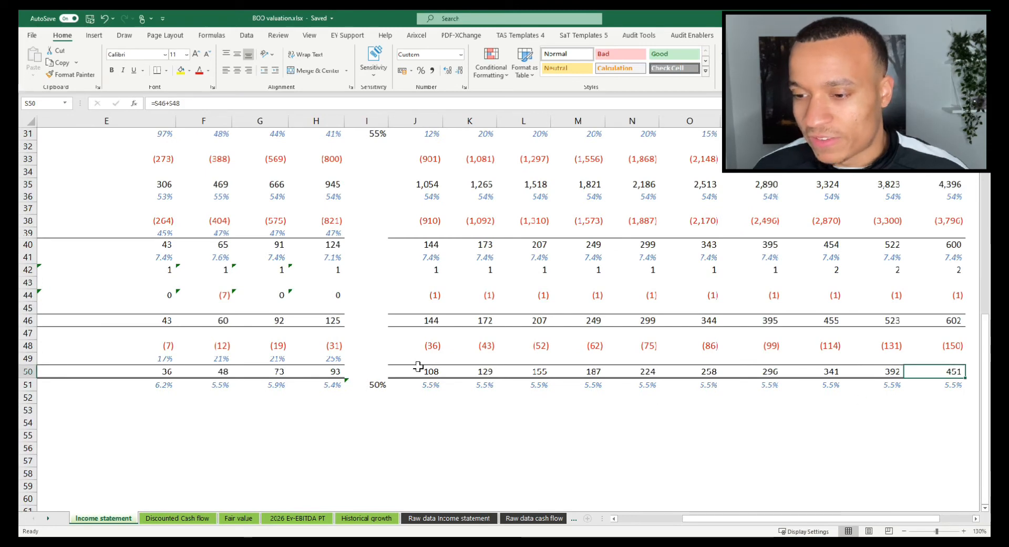
click(934, 384)
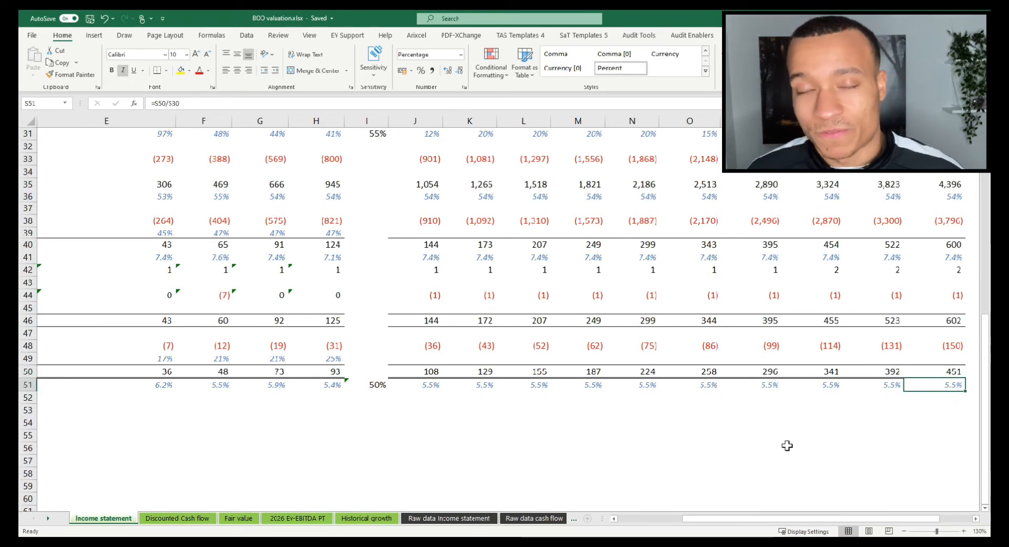
click(953, 371)
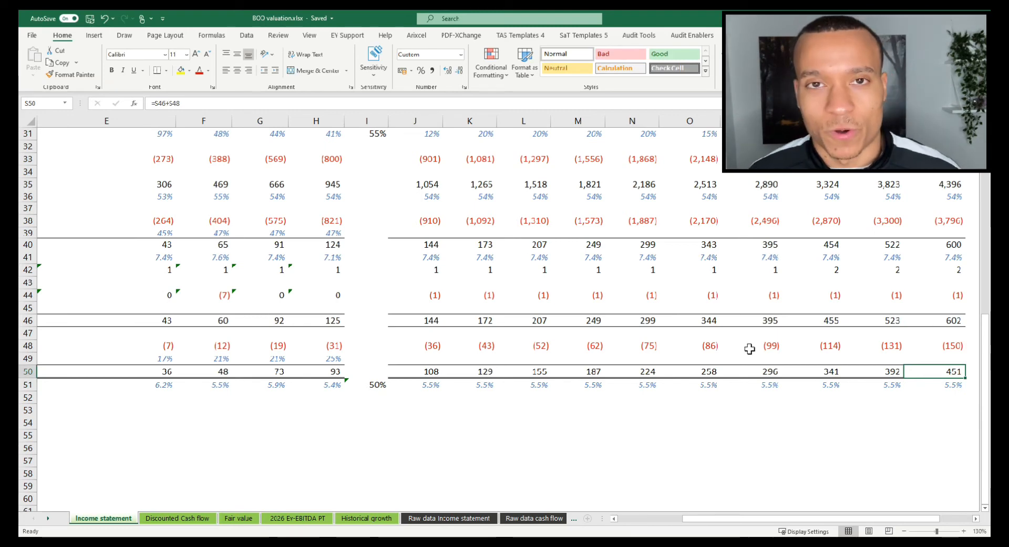
mouse_move(238, 384)
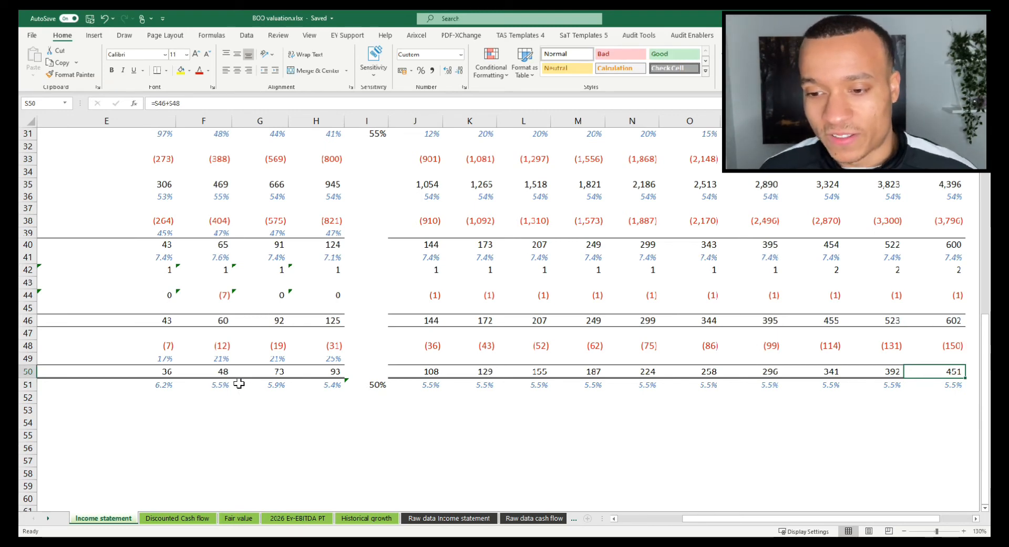
click(316, 385)
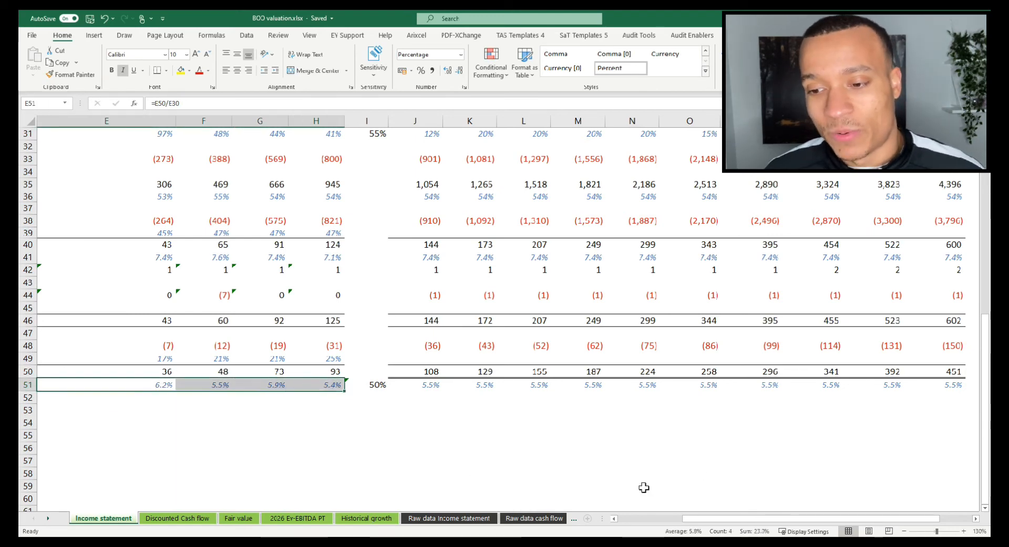
scroll(left, 3)
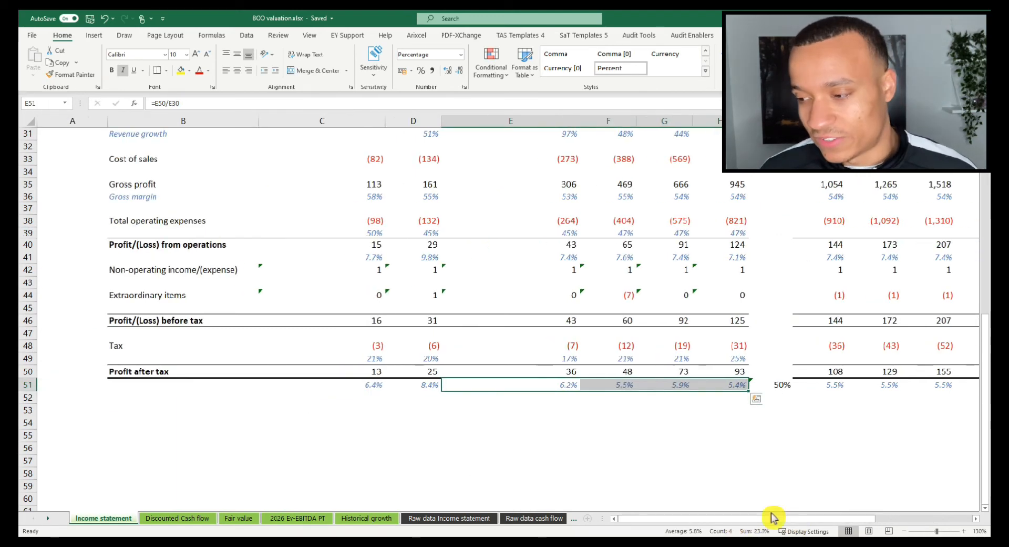
scroll(right, 3)
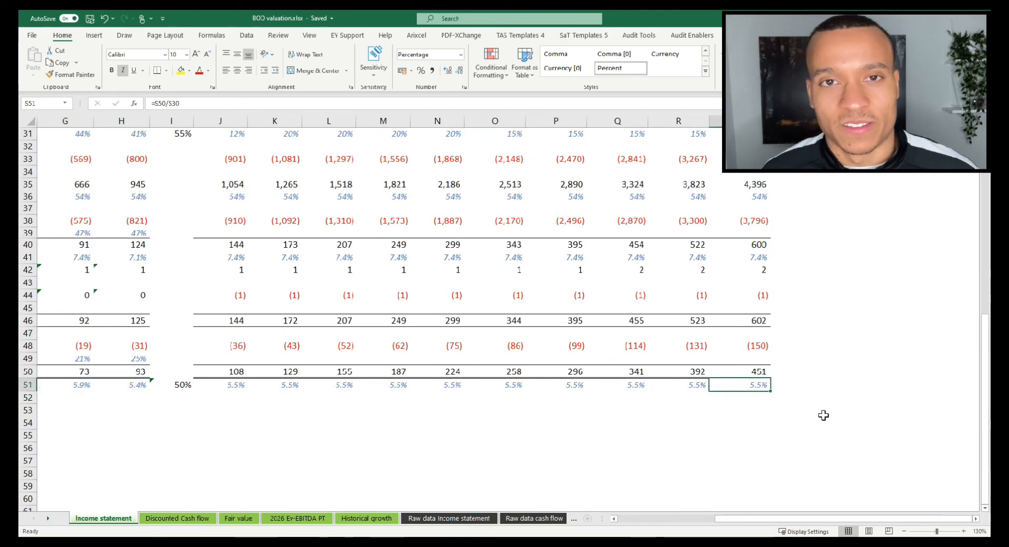
click(177, 518)
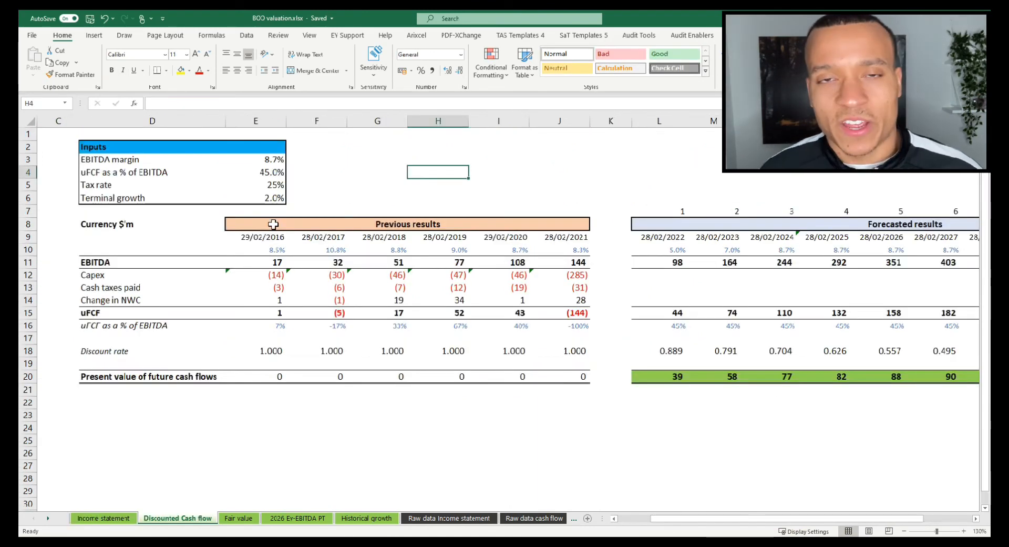
mouse_move(273, 260)
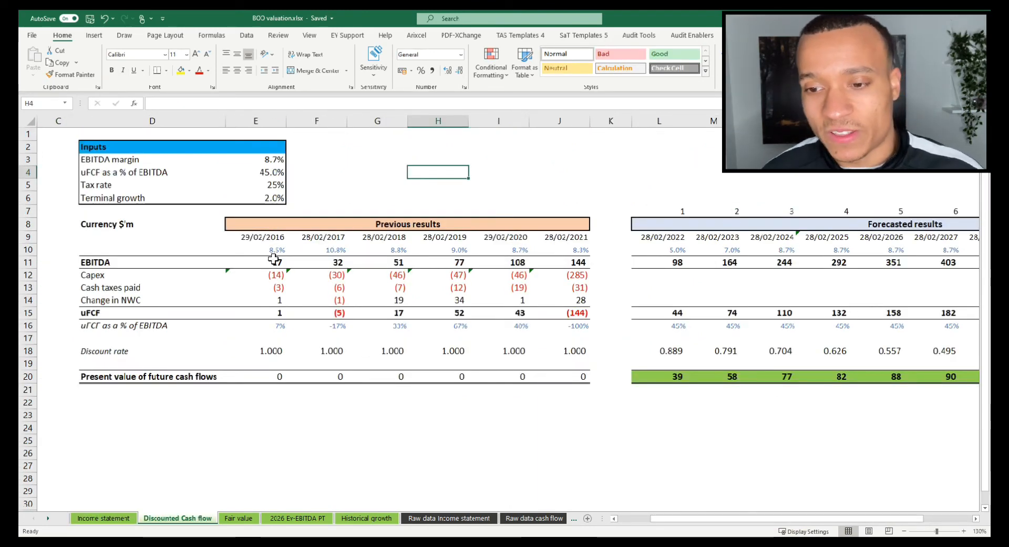
click(279, 250)
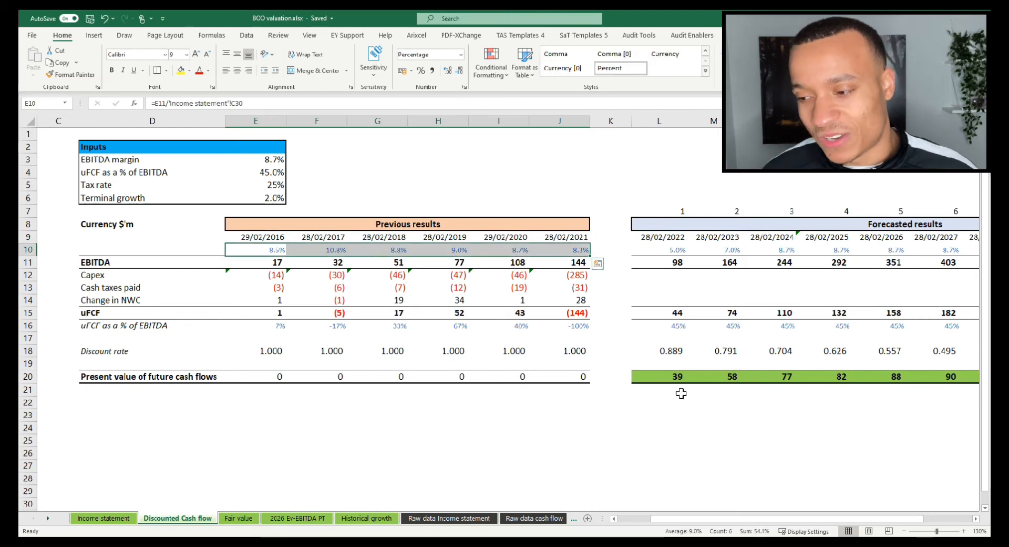
click(676, 250)
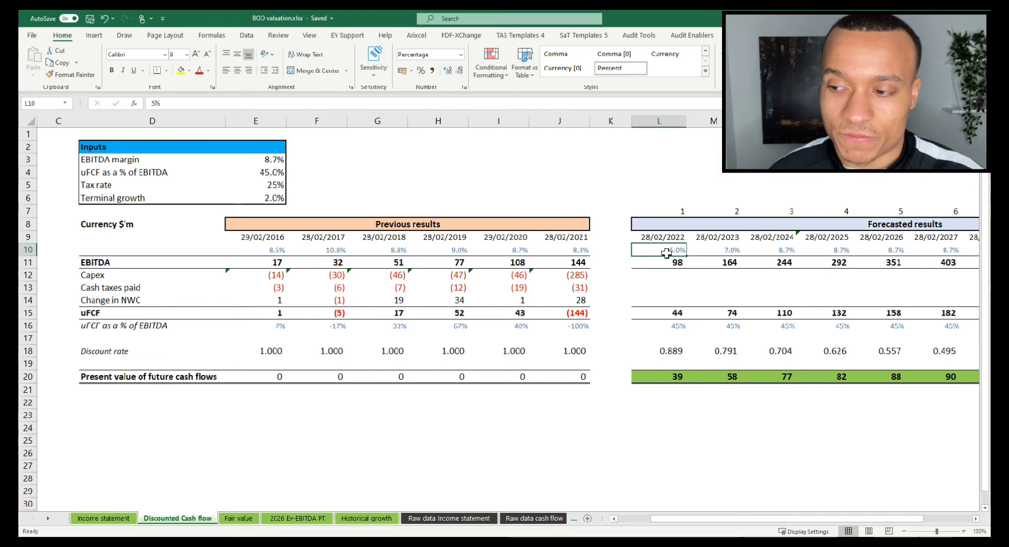
click(730, 250)
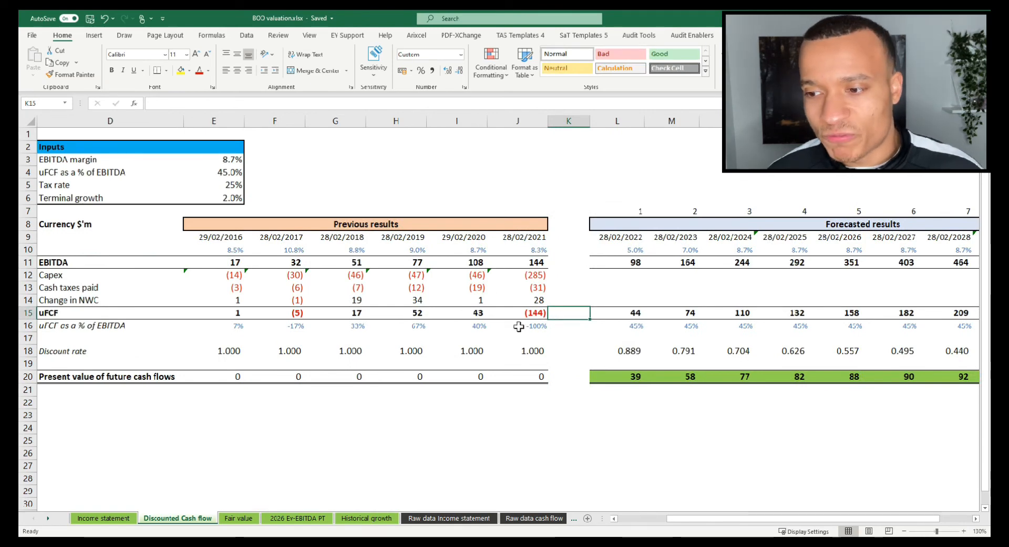
click(517, 313)
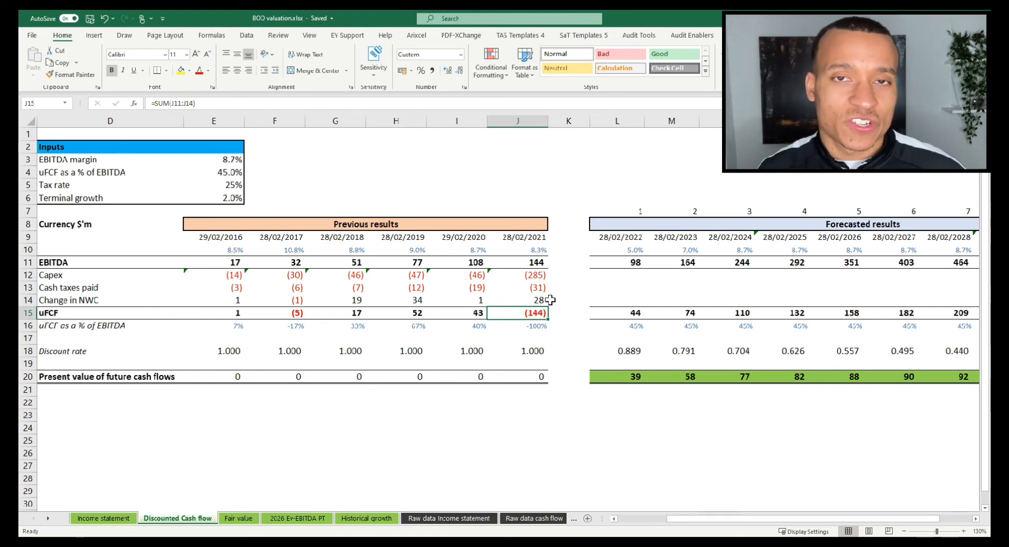
mouse_move(524, 300)
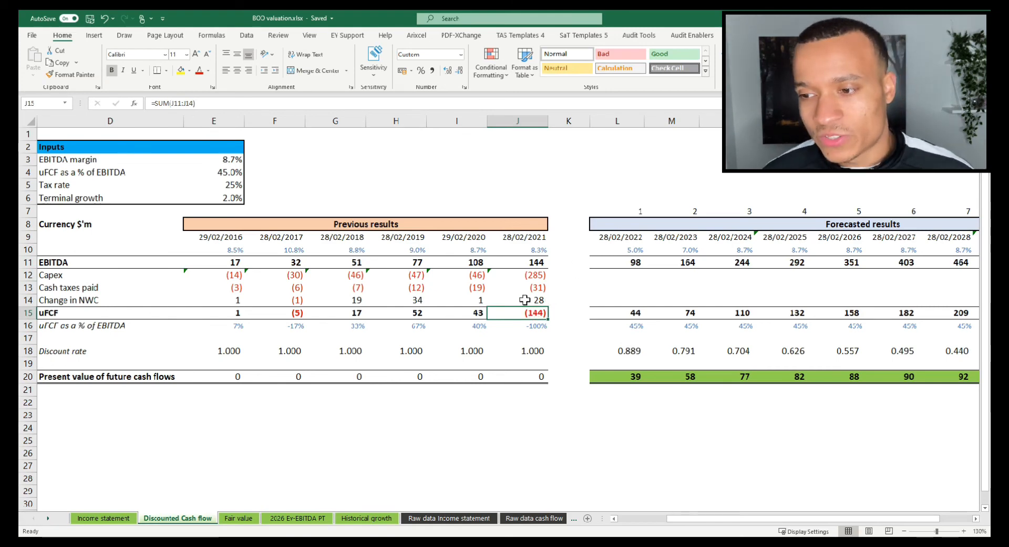
click(617, 274)
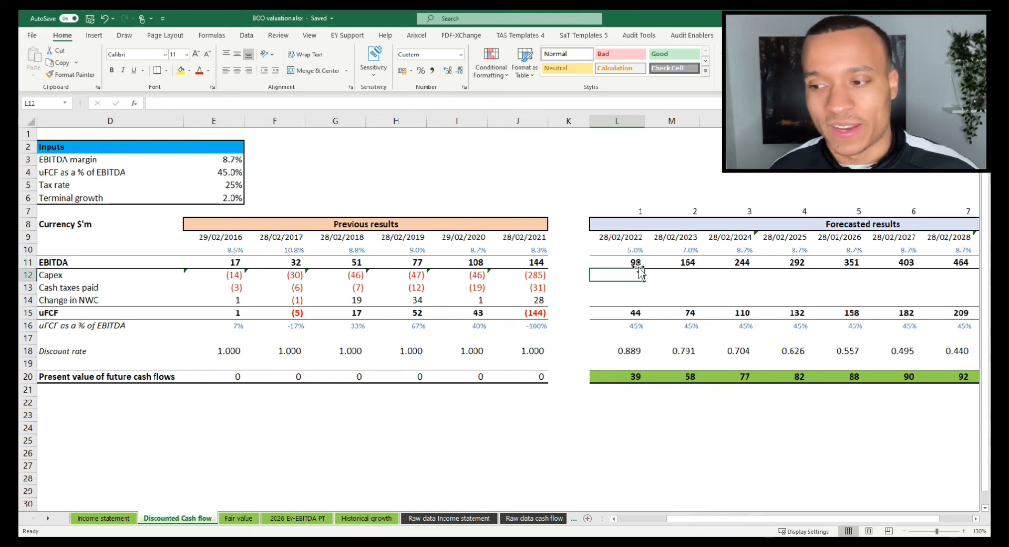
click(616, 300)
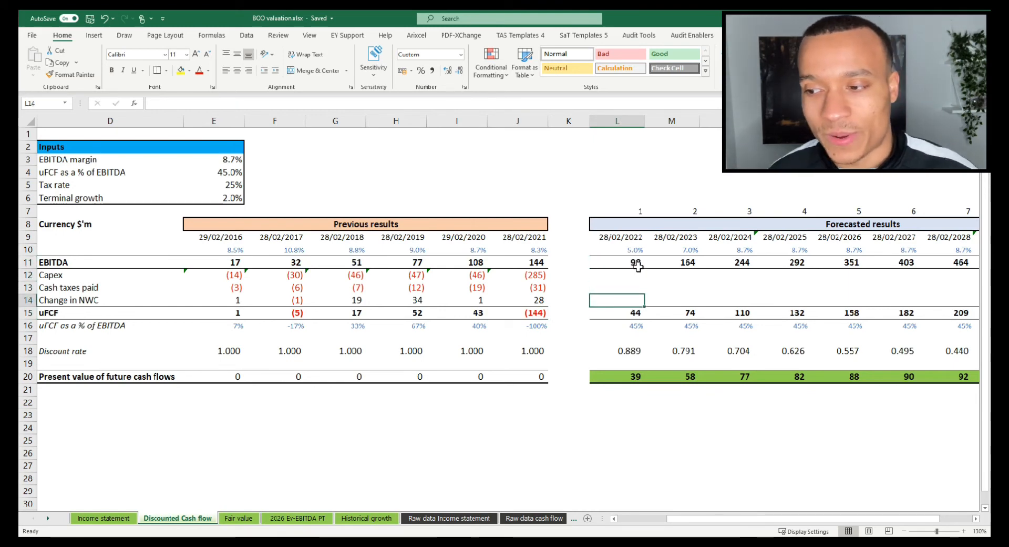
click(274, 185)
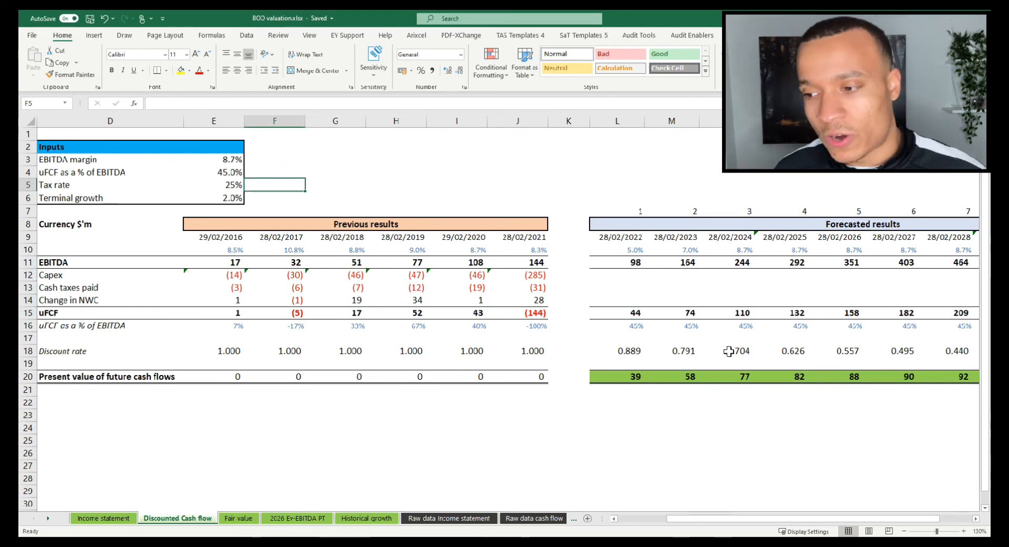
click(616, 325)
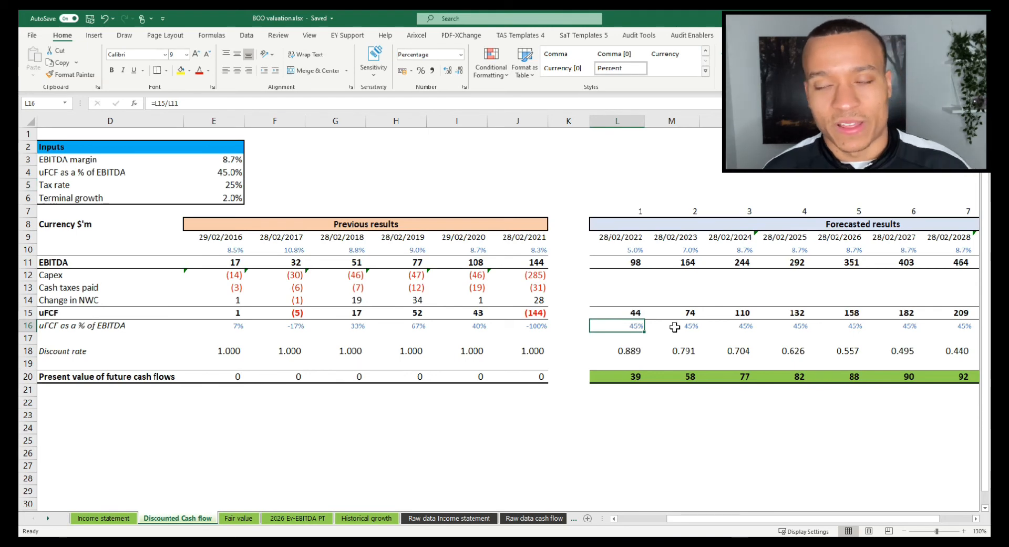
mouse_move(557, 322)
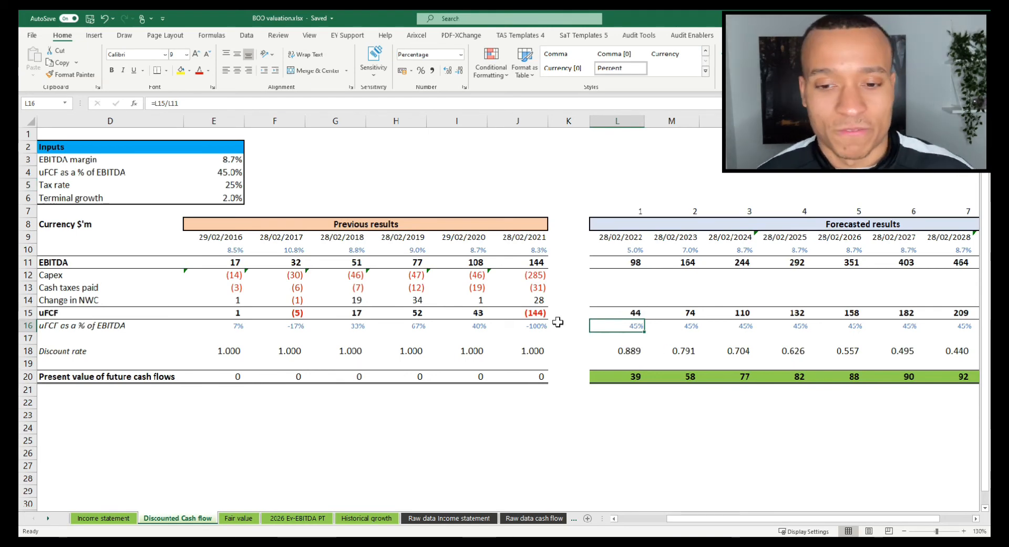
mouse_move(640, 272)
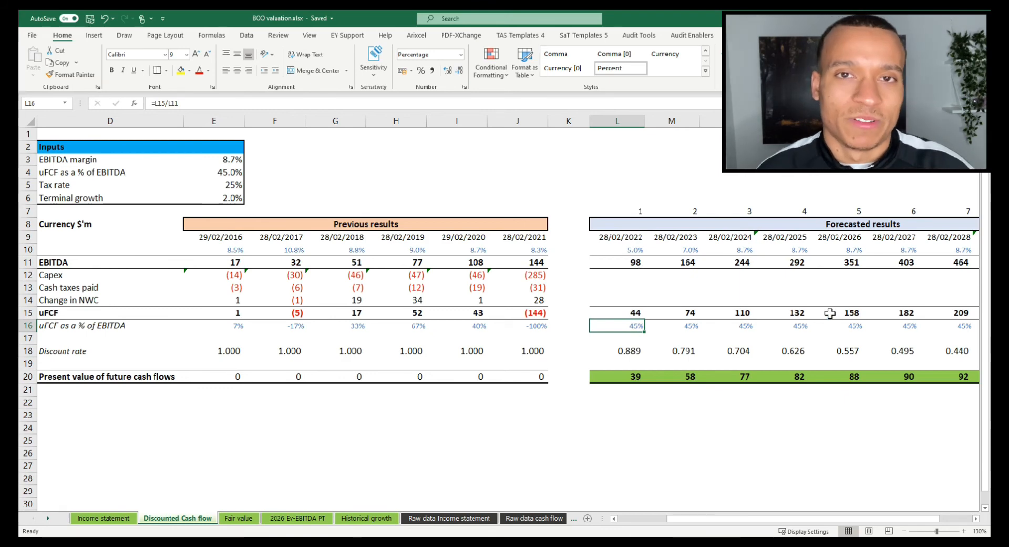
Step: Open the Fair value sheet and inspect the fair value, DCF, PE-based and expected PE cells
click(238, 518)
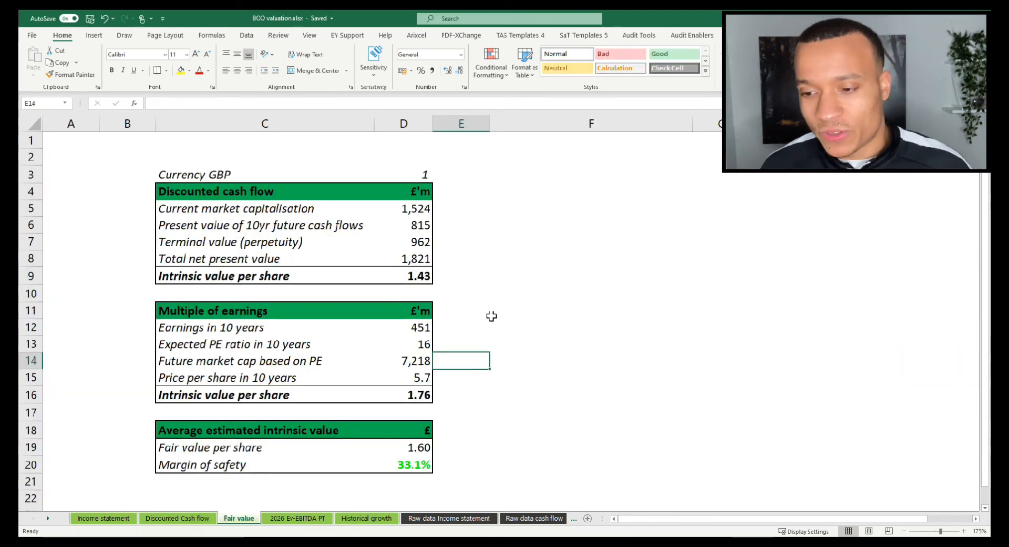
click(404, 447)
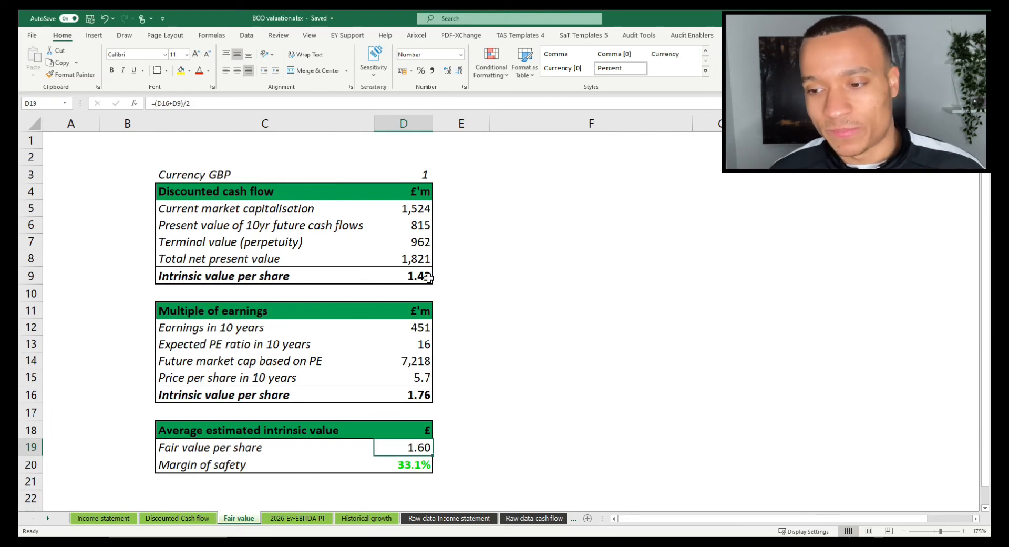
click(404, 275)
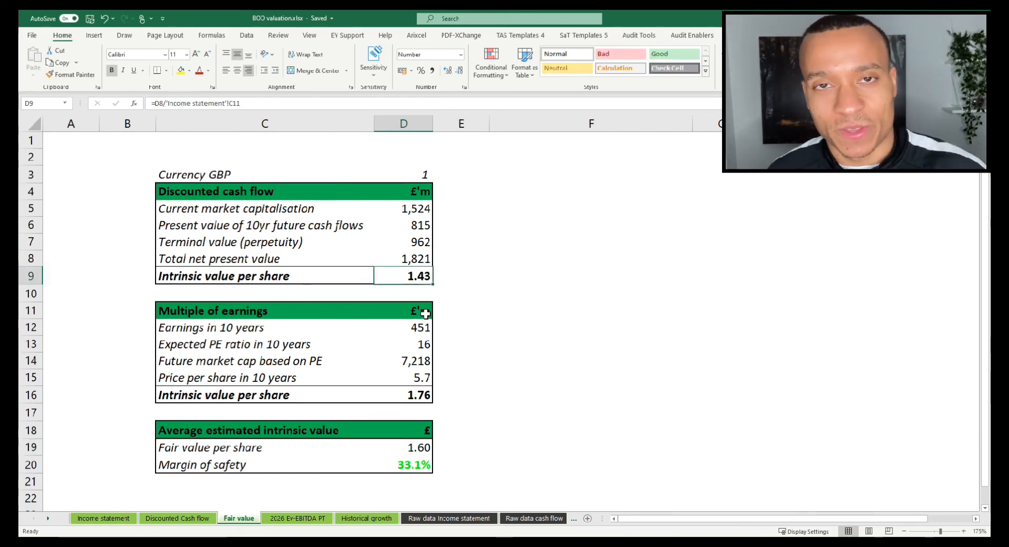
click(404, 395)
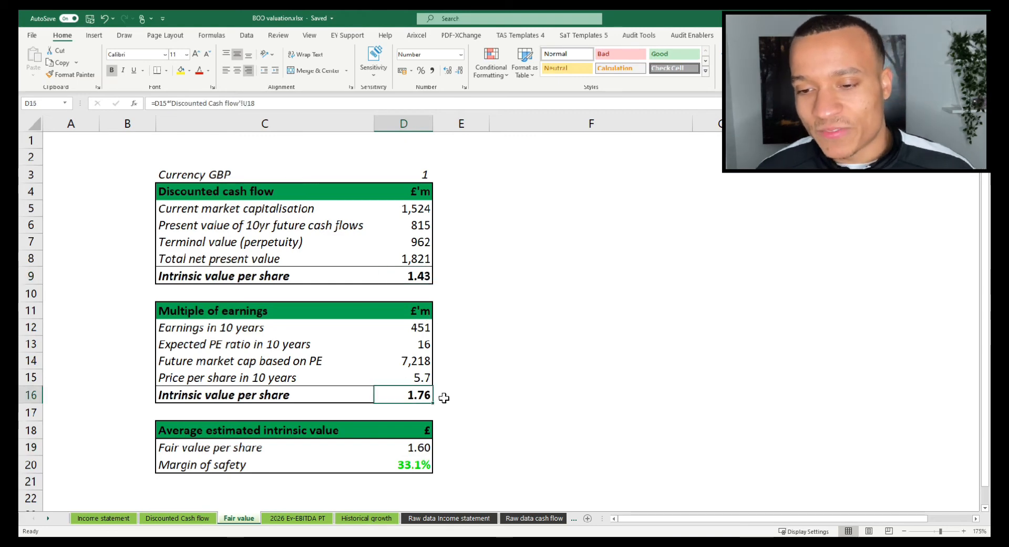
mouse_move(379, 342)
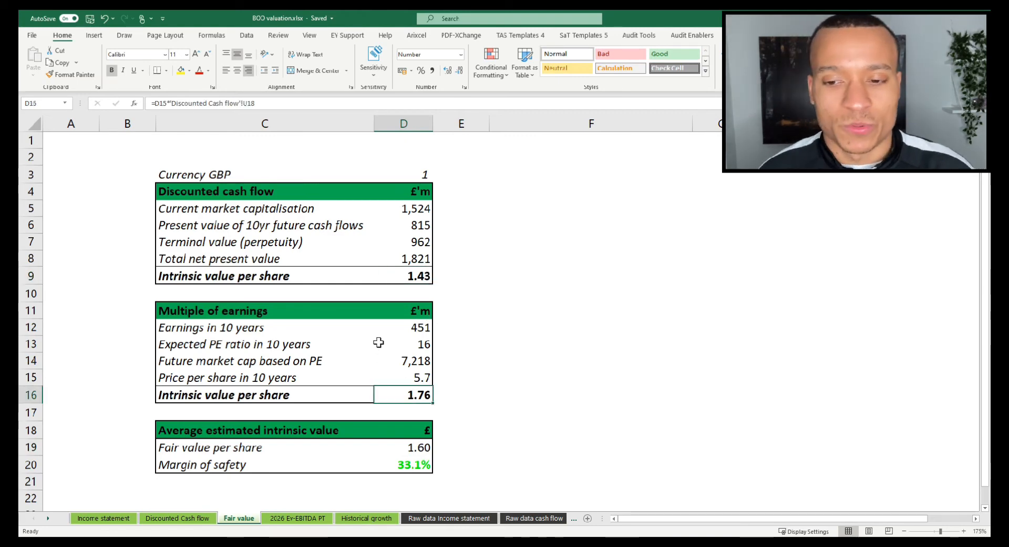
click(403, 343)
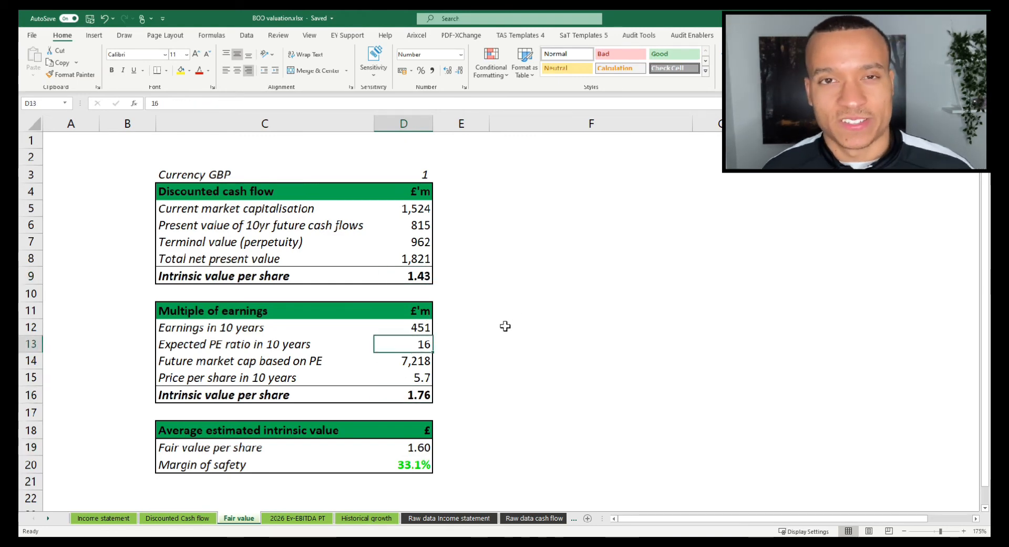
mouse_move(472, 320)
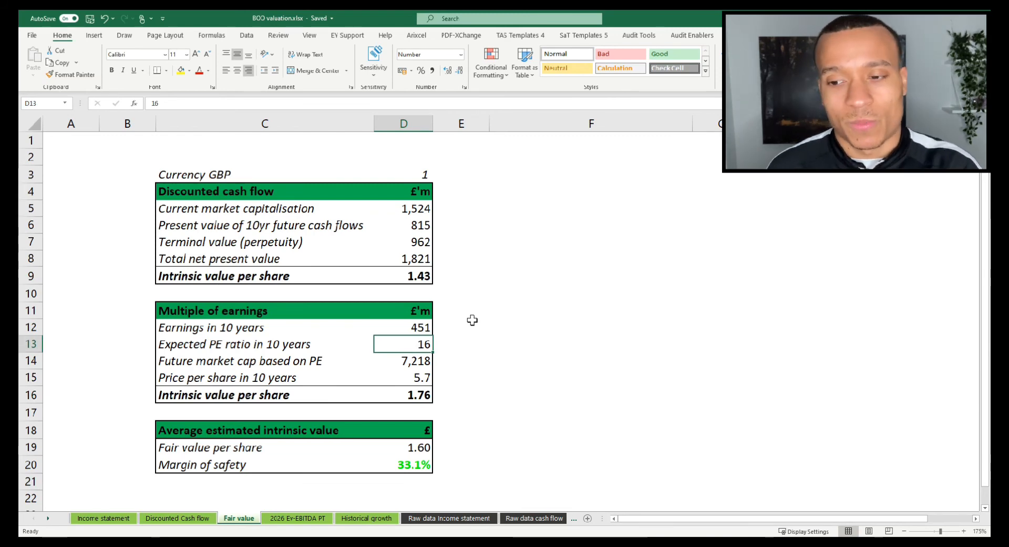
Step: Revisit the 1.60 fair value per share and 33.1% margin of safety formulas
right_click(461, 275)
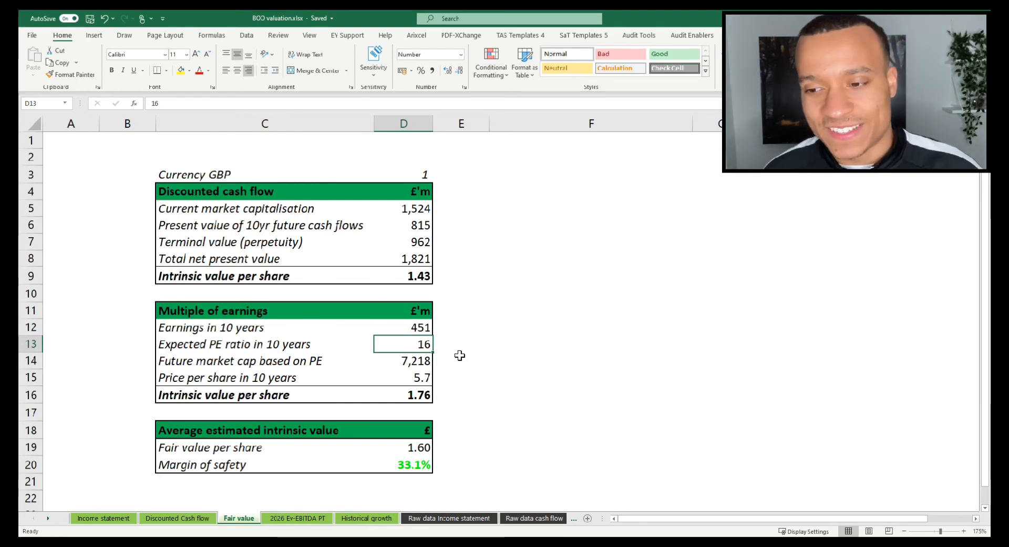
mouse_move(462, 340)
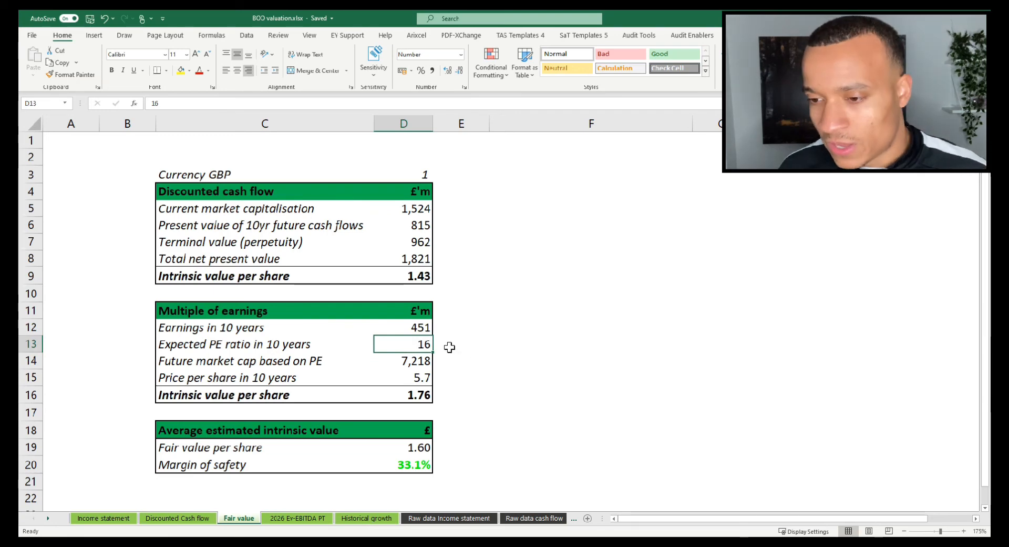
click(461, 343)
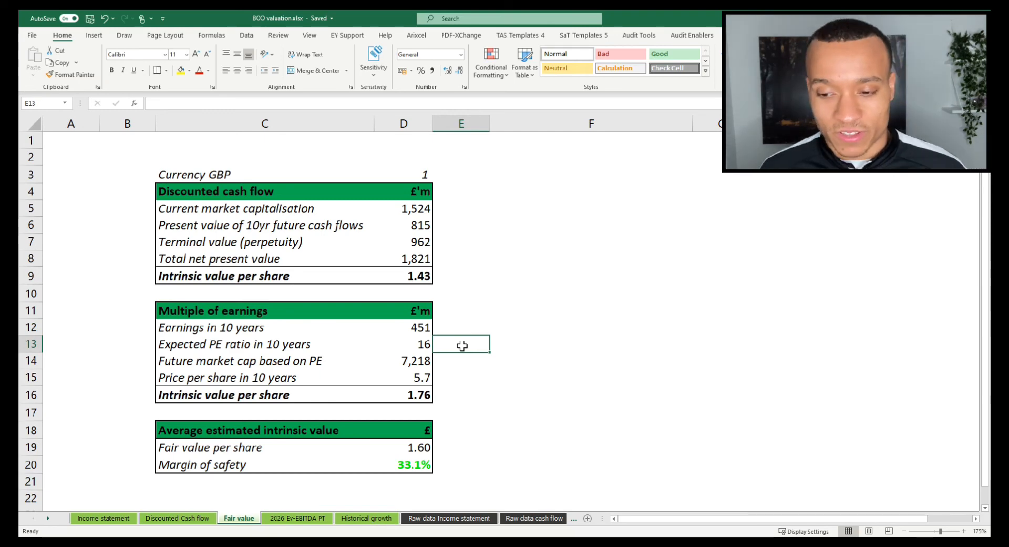
click(403, 447)
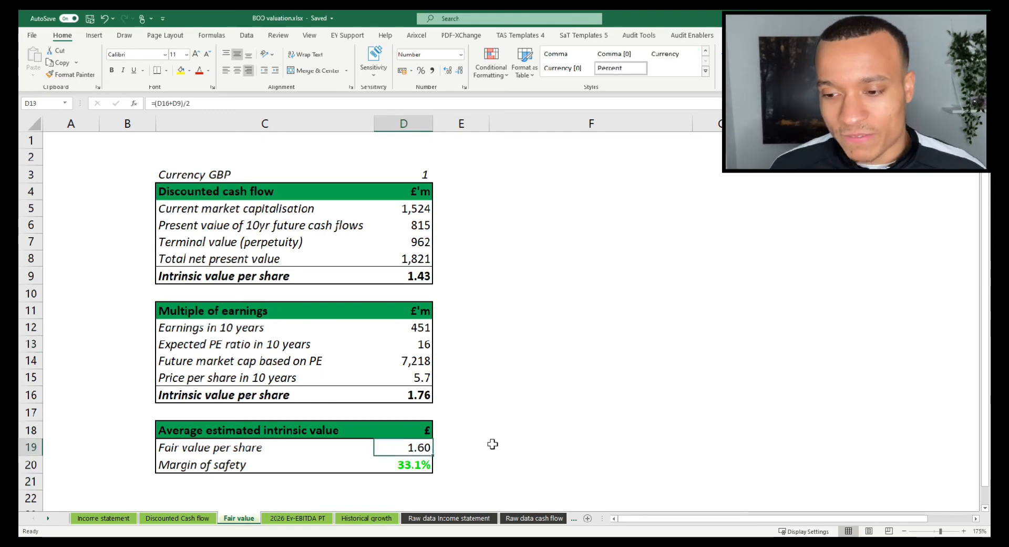
click(404, 464)
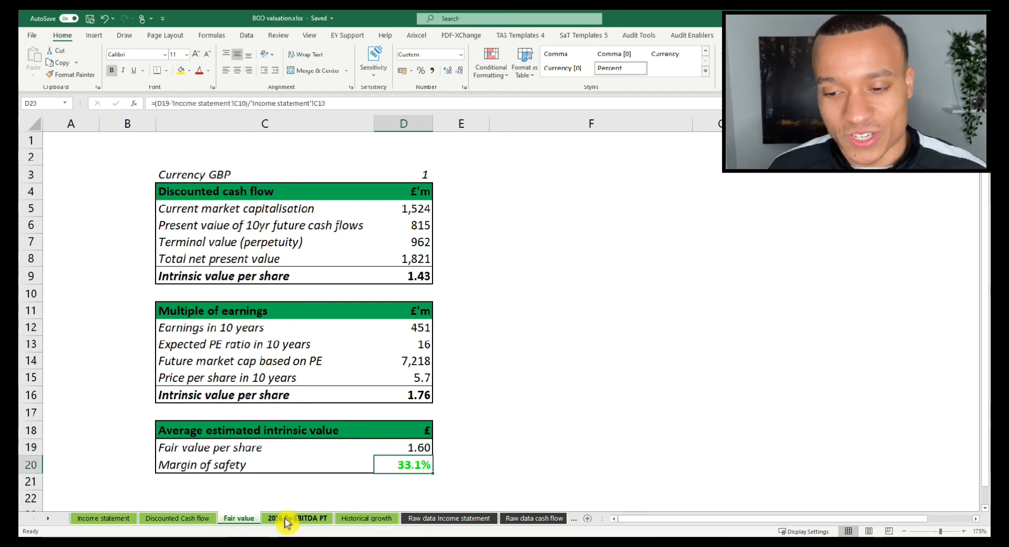
Step: Review the EV/EBITDA sheet's 12x multiple, CAGR, 22.8% annual return and EBITDA margin source
click(296, 518)
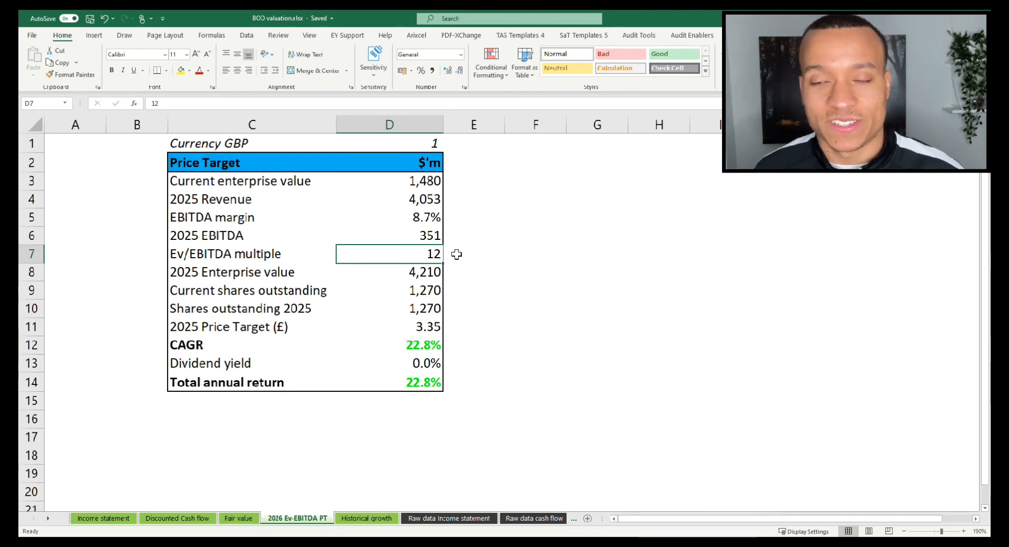
mouse_move(456, 235)
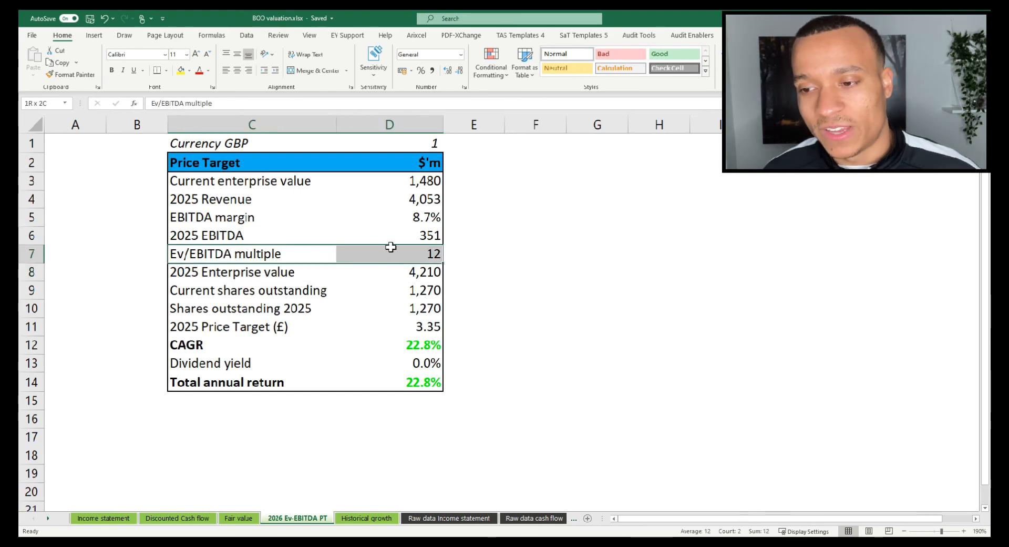
click(389, 253)
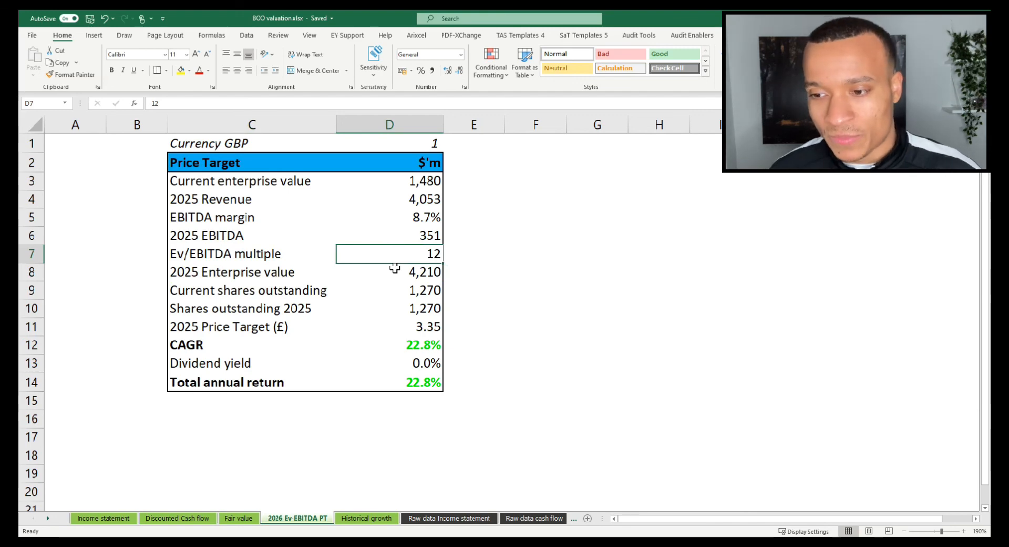
click(389, 326)
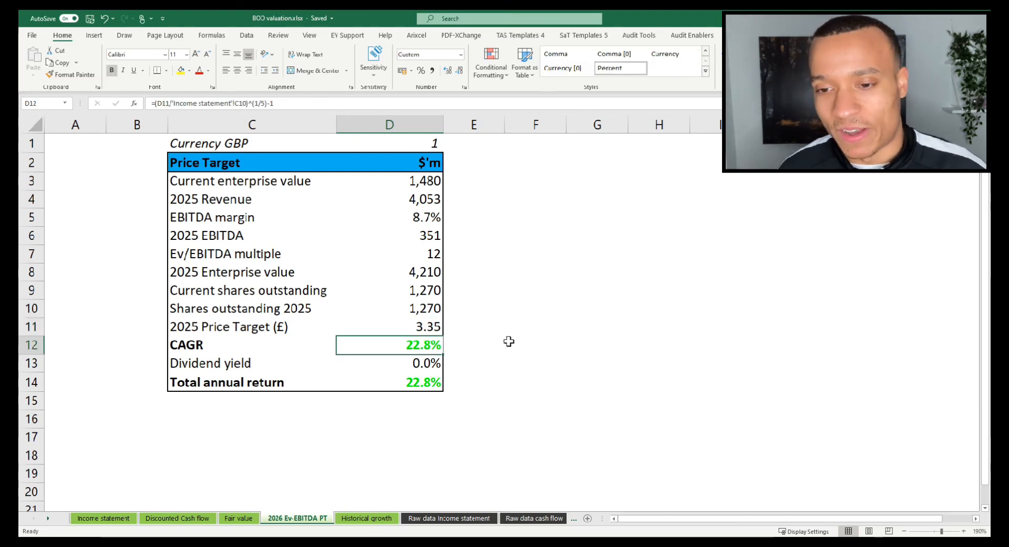
click(389, 253)
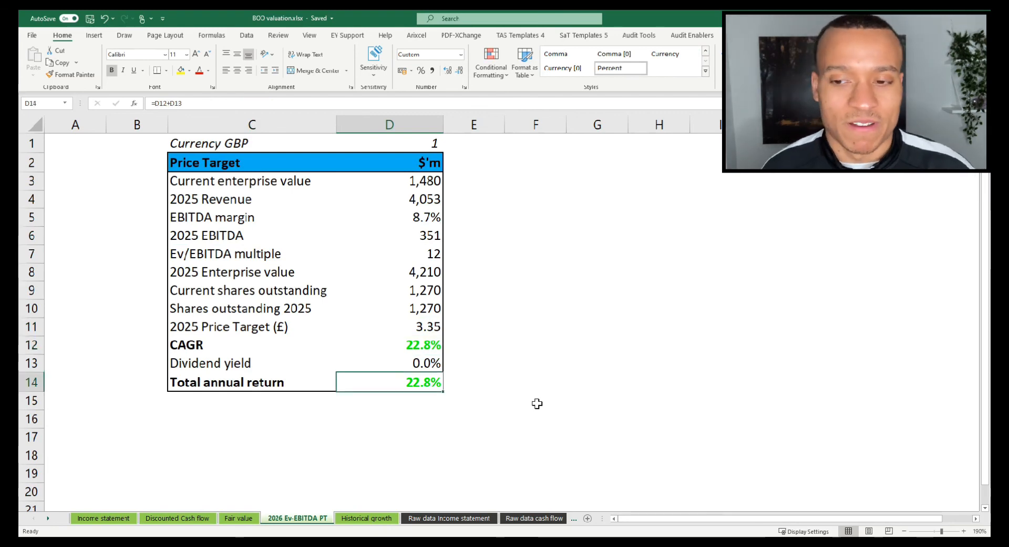
mouse_move(385, 282)
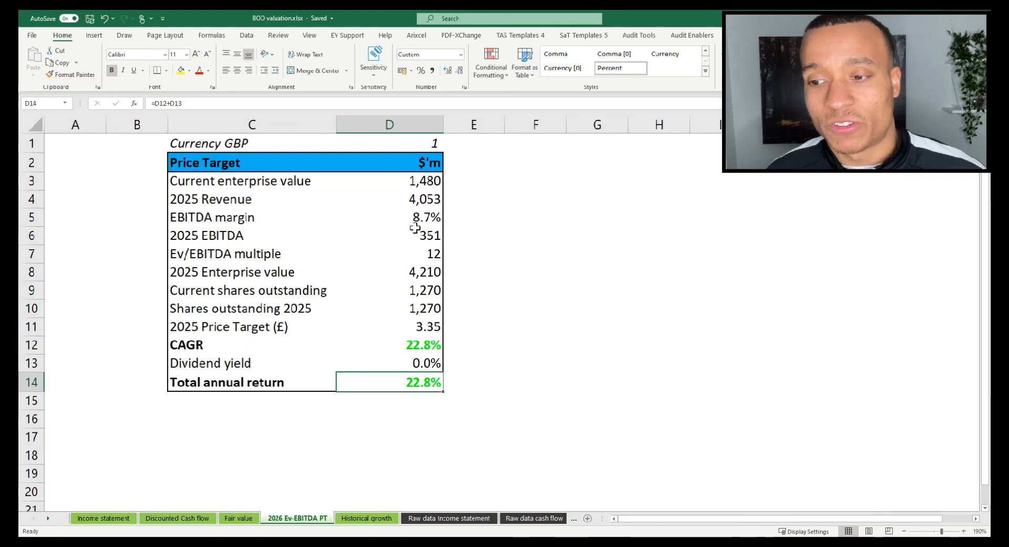
click(389, 217)
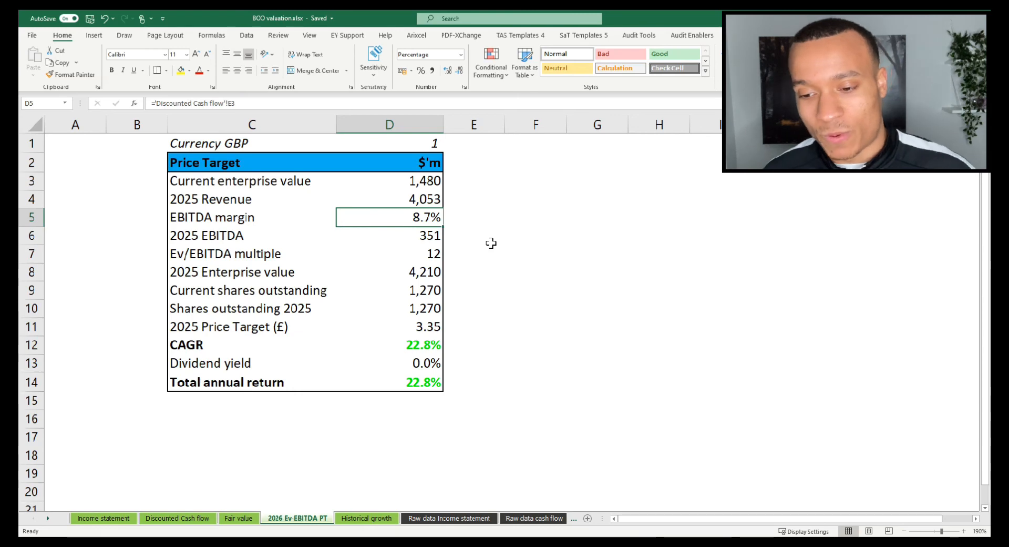
click(238, 518)
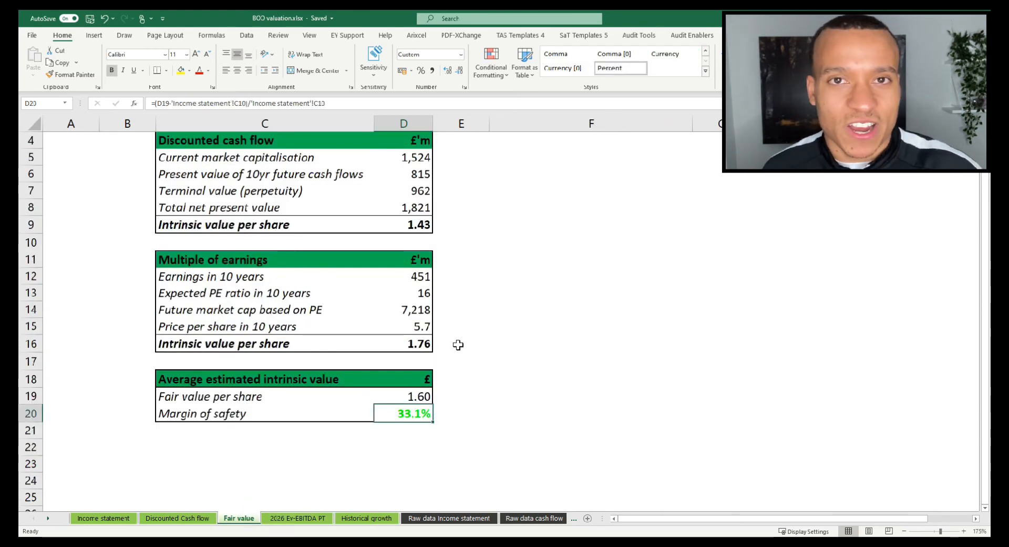
Step: Show the margin of safety formula yielding 33.1% against the 1.60 fair value
click(461, 396)
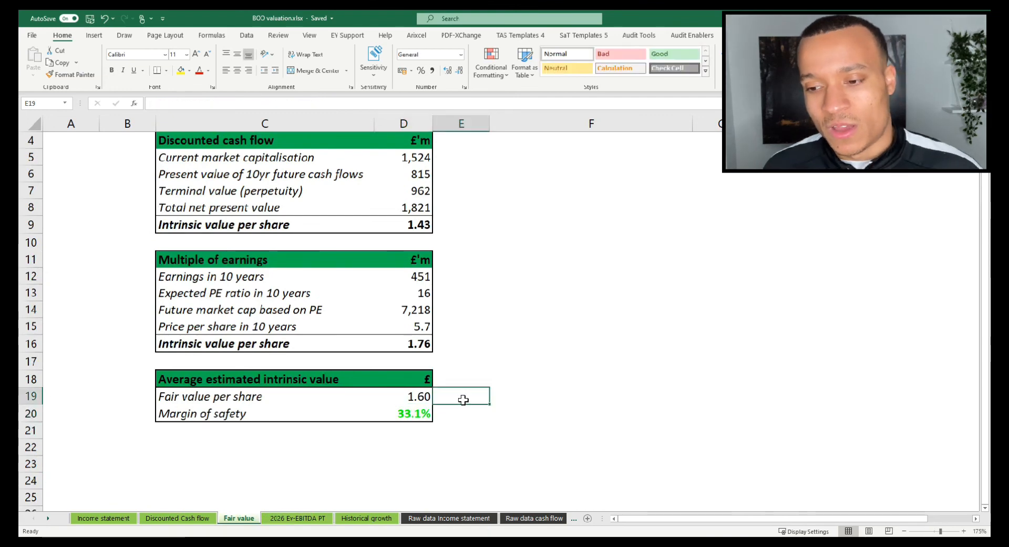
click(404, 413)
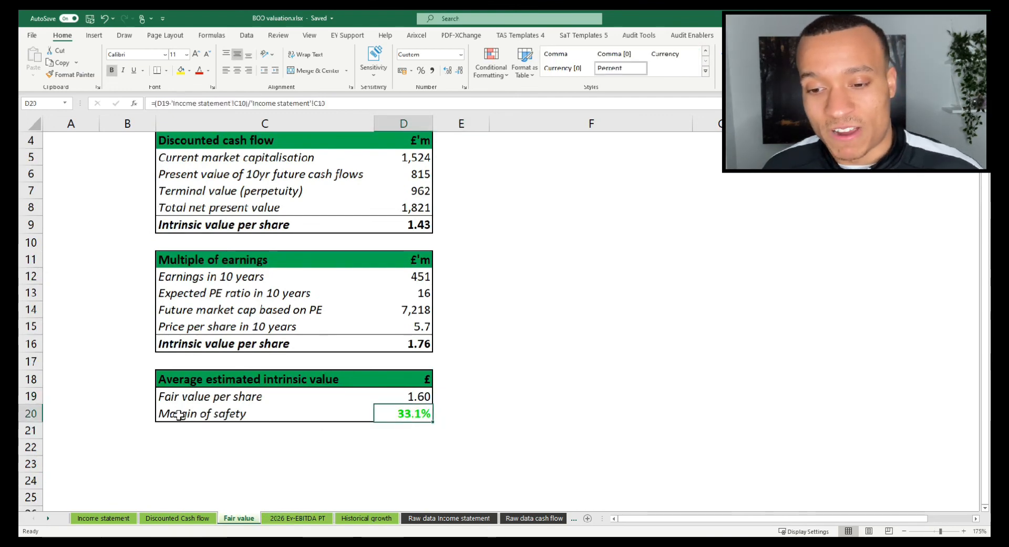
mouse_move(442, 413)
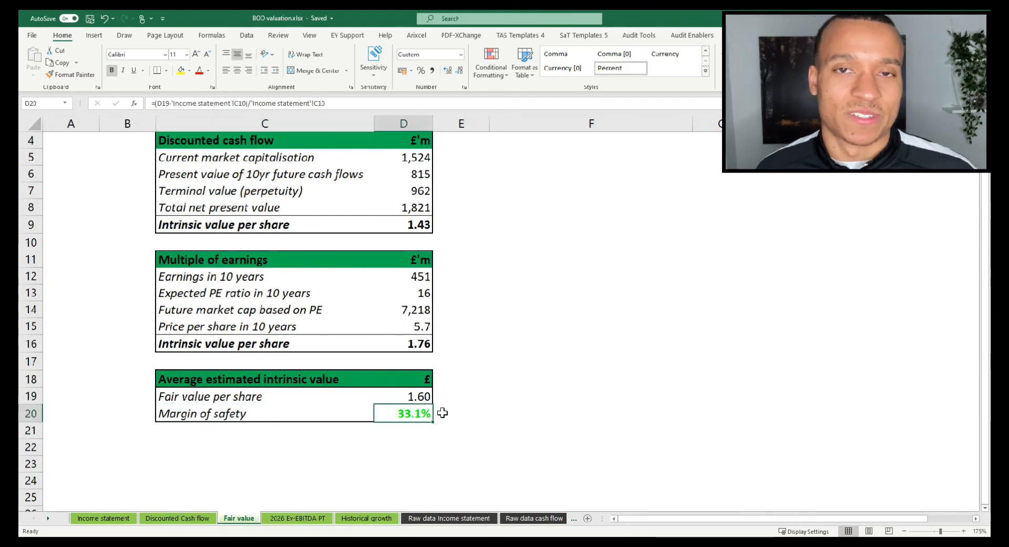